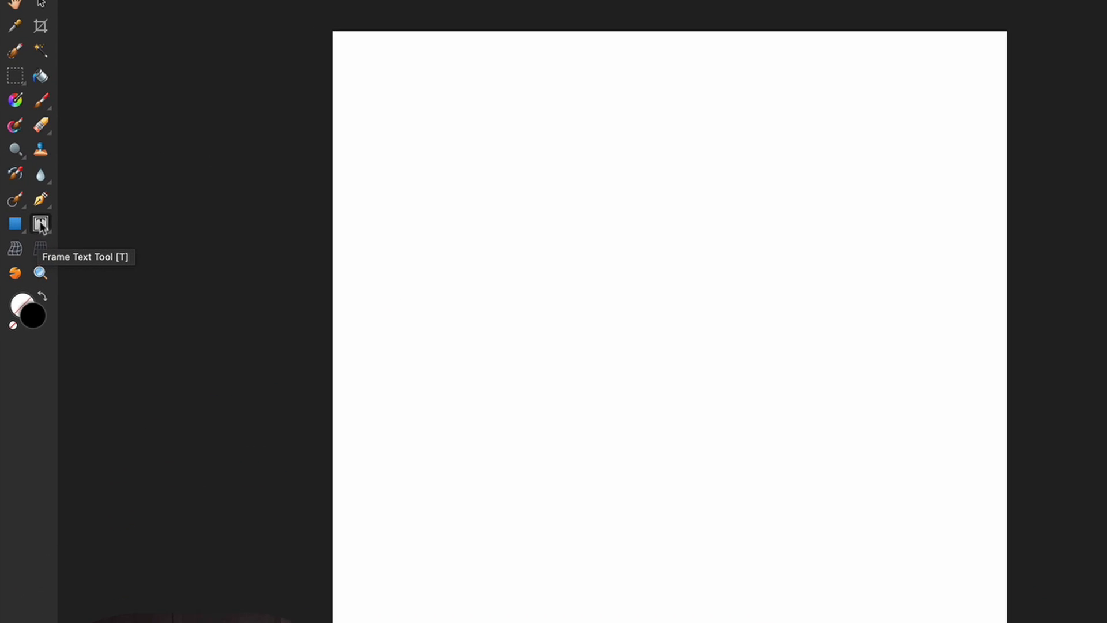
# With the Frame Text Tool, draw a text frame spanning the whole blank page
pyautogui.click(41, 224)
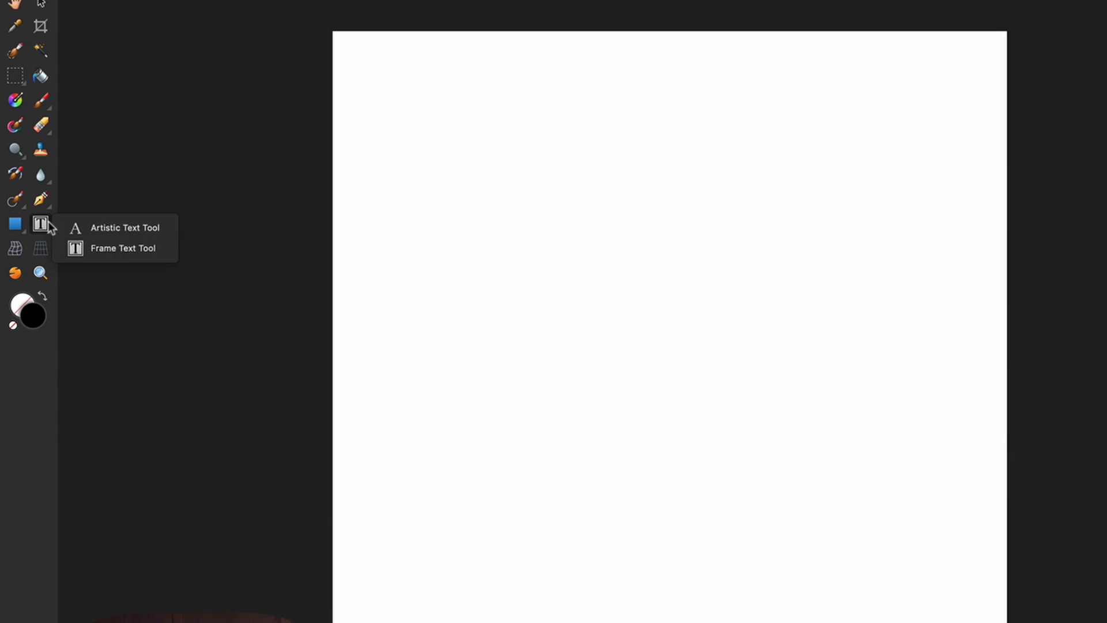
pyautogui.moveTo(117, 227)
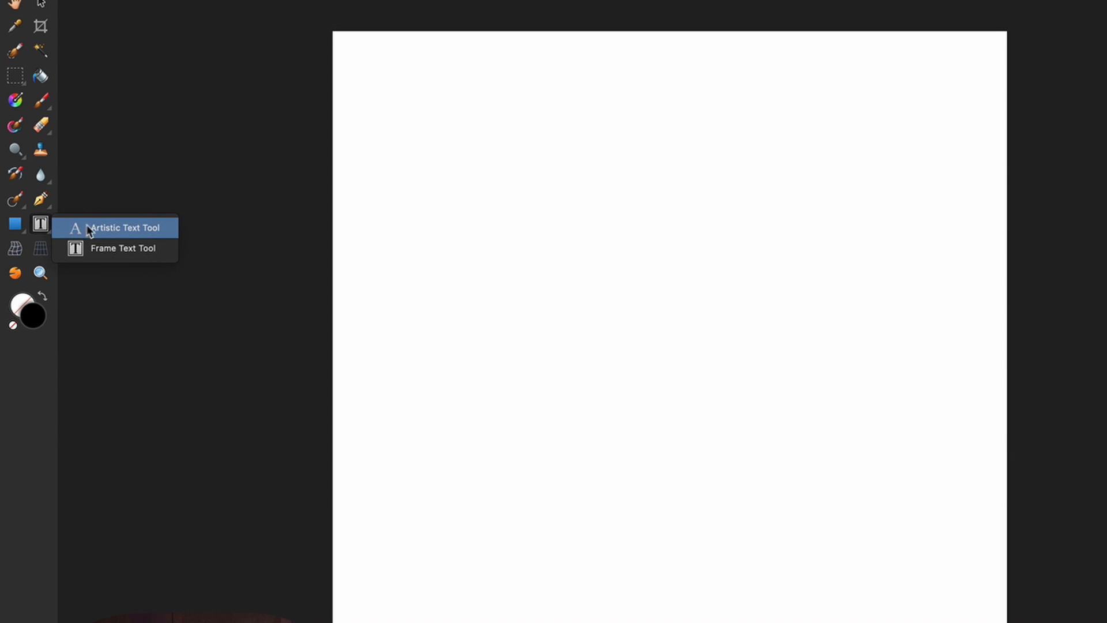
pyautogui.moveTo(99, 248)
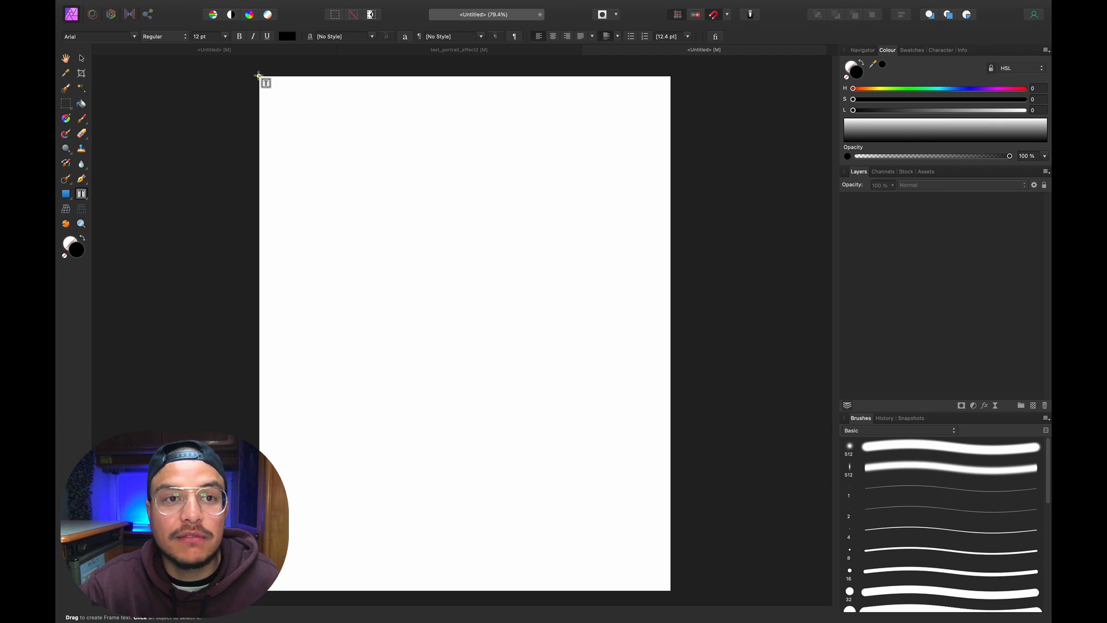
pyautogui.moveTo(260, 74); pyautogui.dragTo(662, 584)
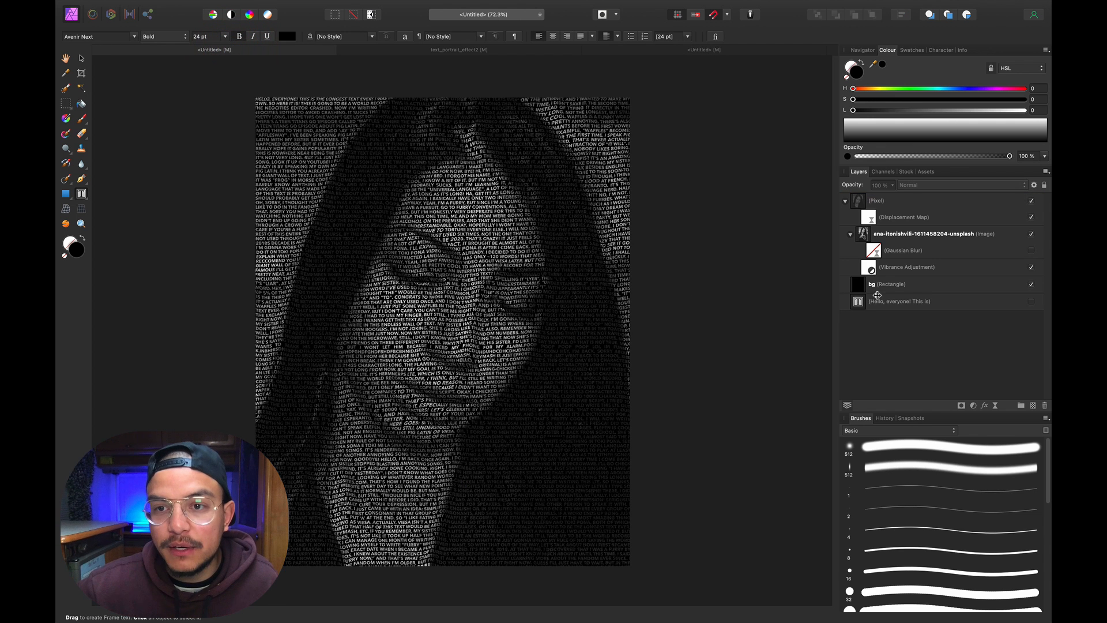
# Copy the long all-caps text from the example's text layer and paste it into the new frame
pyautogui.click(899, 301)
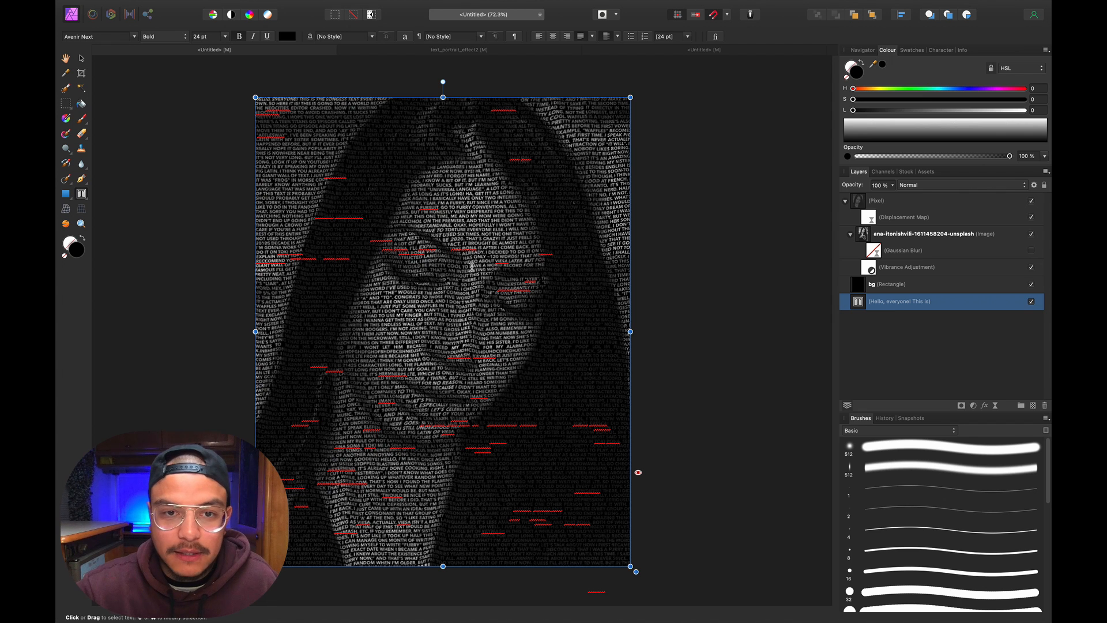
pyautogui.press('cmd+a')
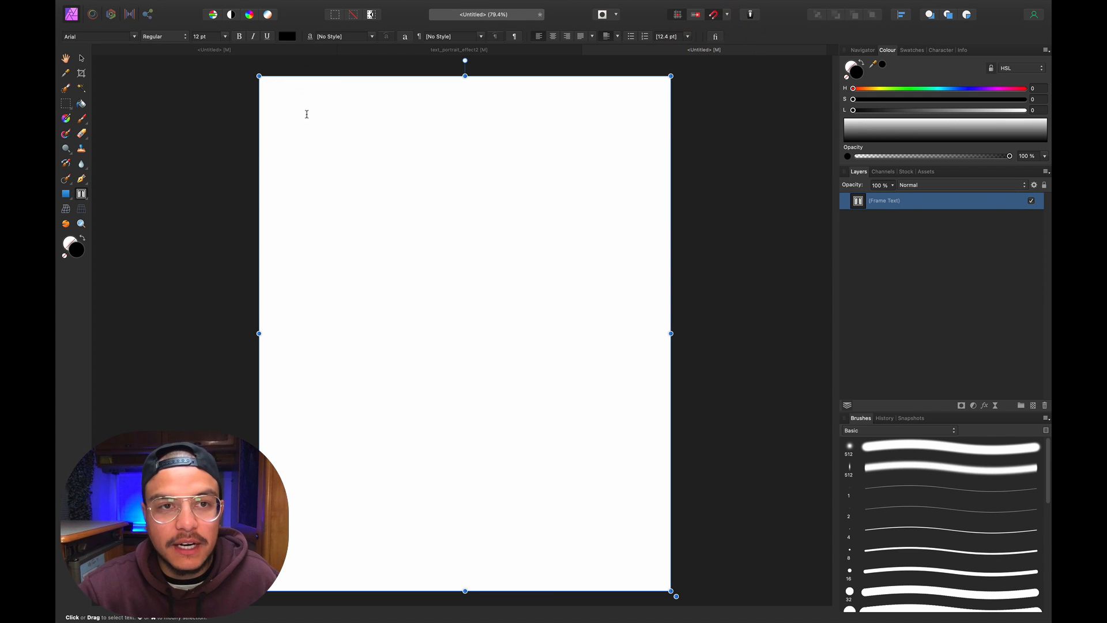
pyautogui.press('cmd+v')
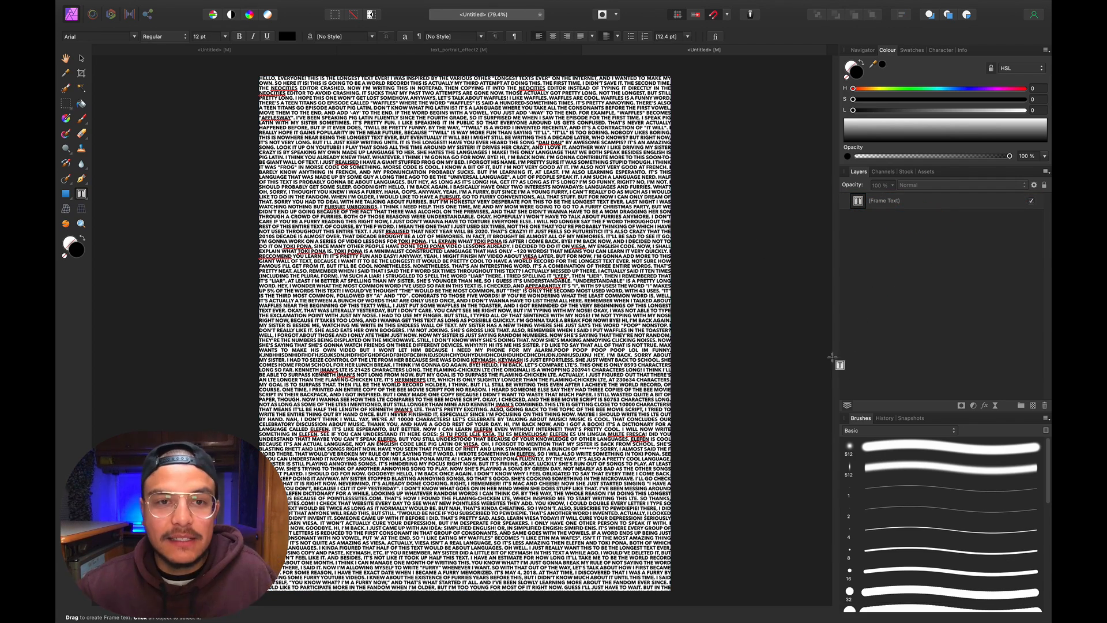
pyautogui.moveTo(815, 70); pyautogui.dragTo(815, 332)
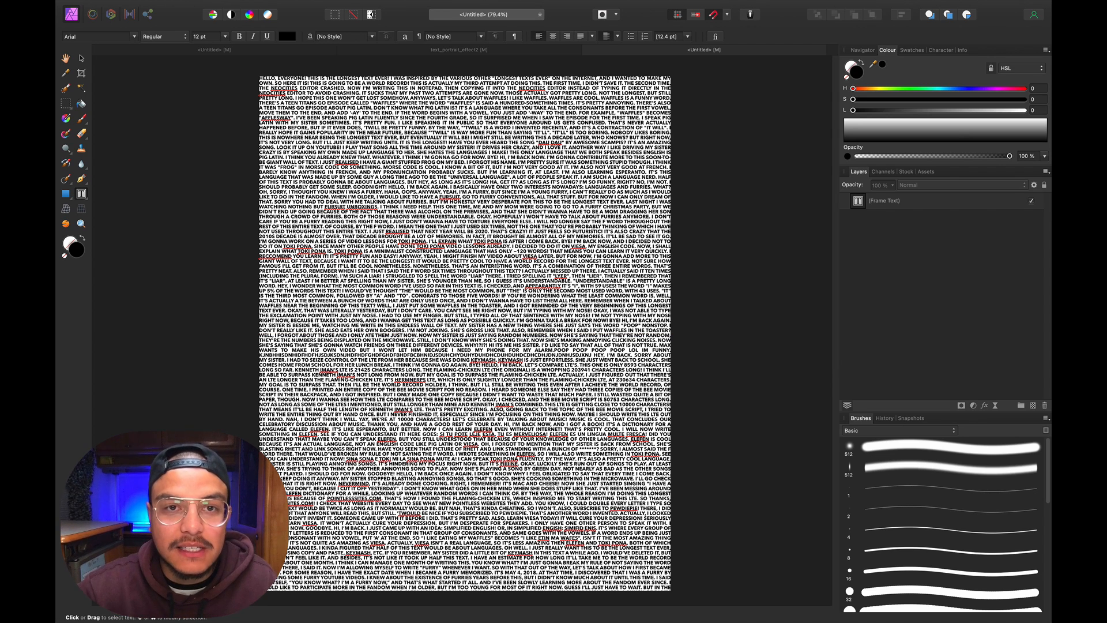
pyautogui.click(464, 212)
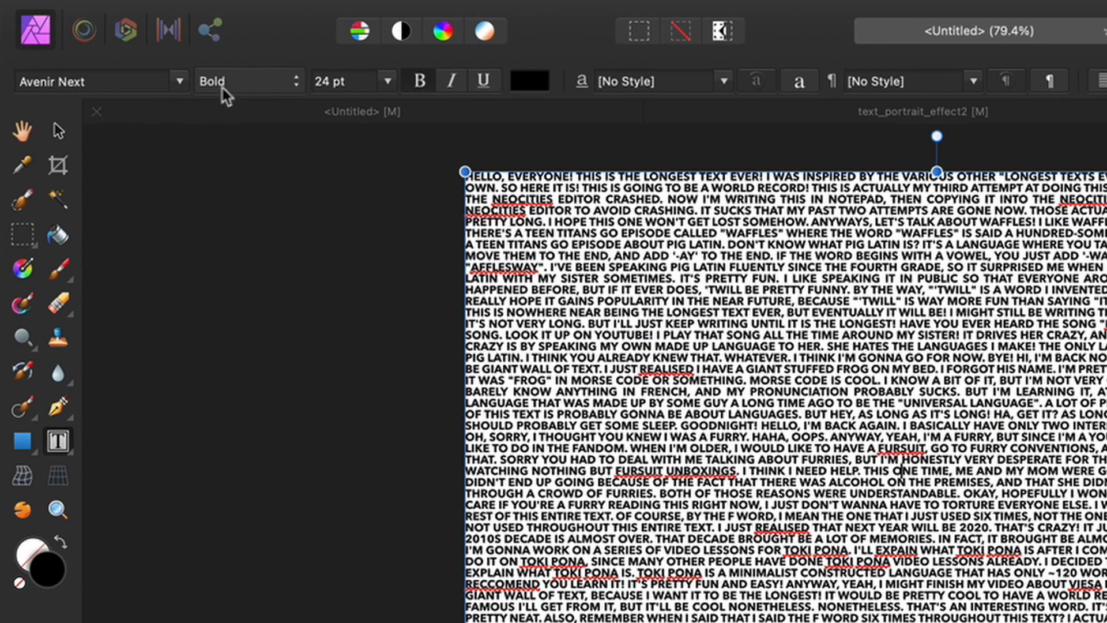
pyautogui.moveTo(380, 101)
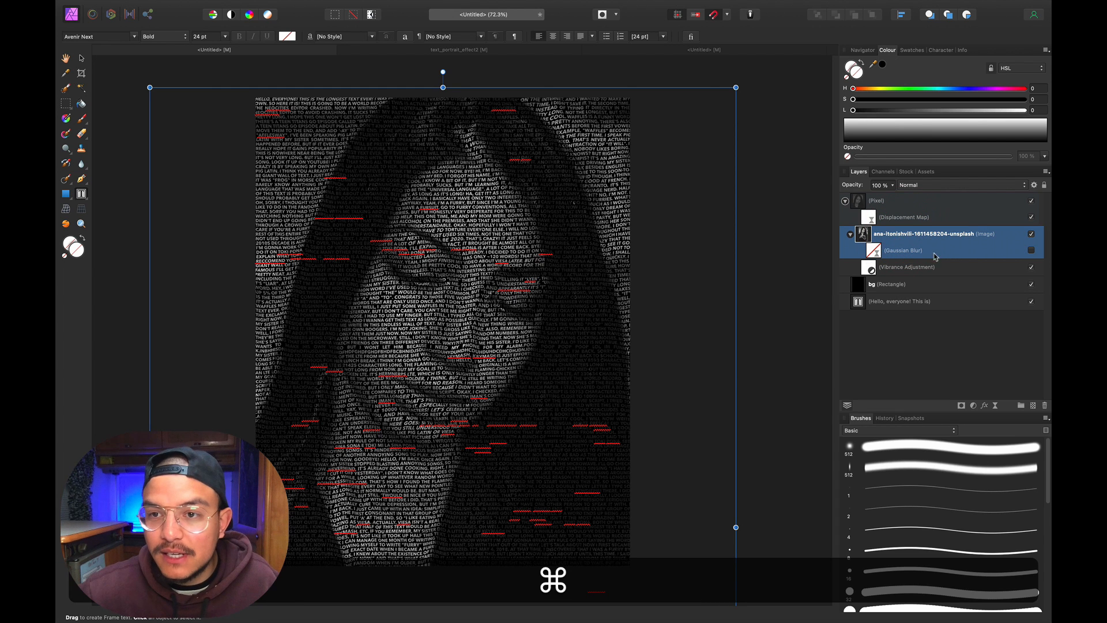
# Bring the example's portrait photo into the new document above the text, then hide the text layer
pyautogui.click(906, 266)
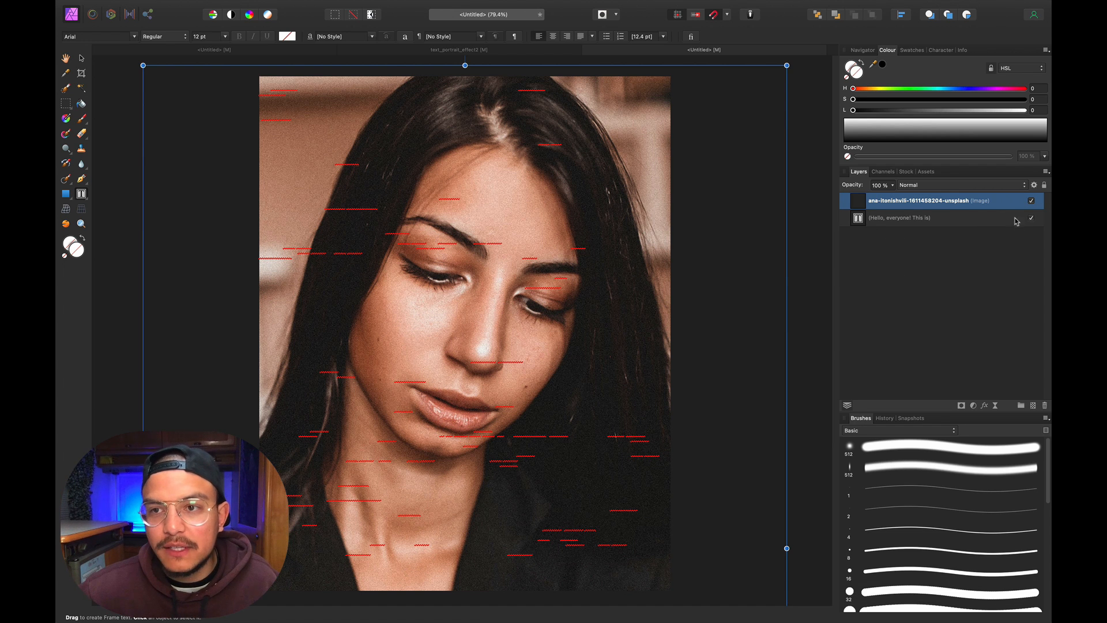
pyautogui.click(918, 218)
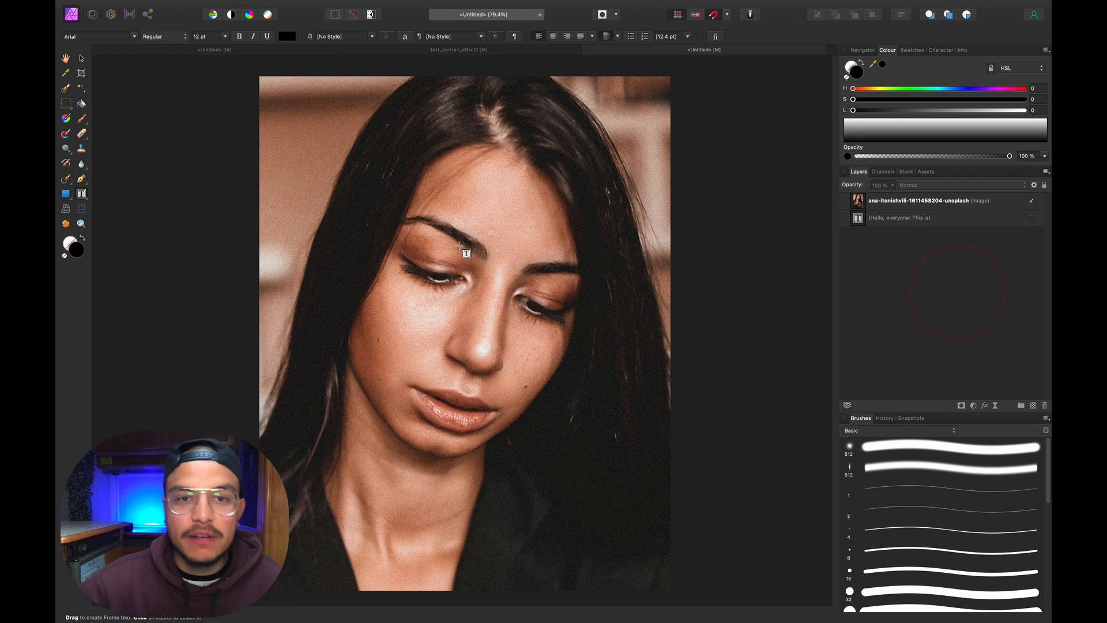
pyautogui.moveTo(499, 414)
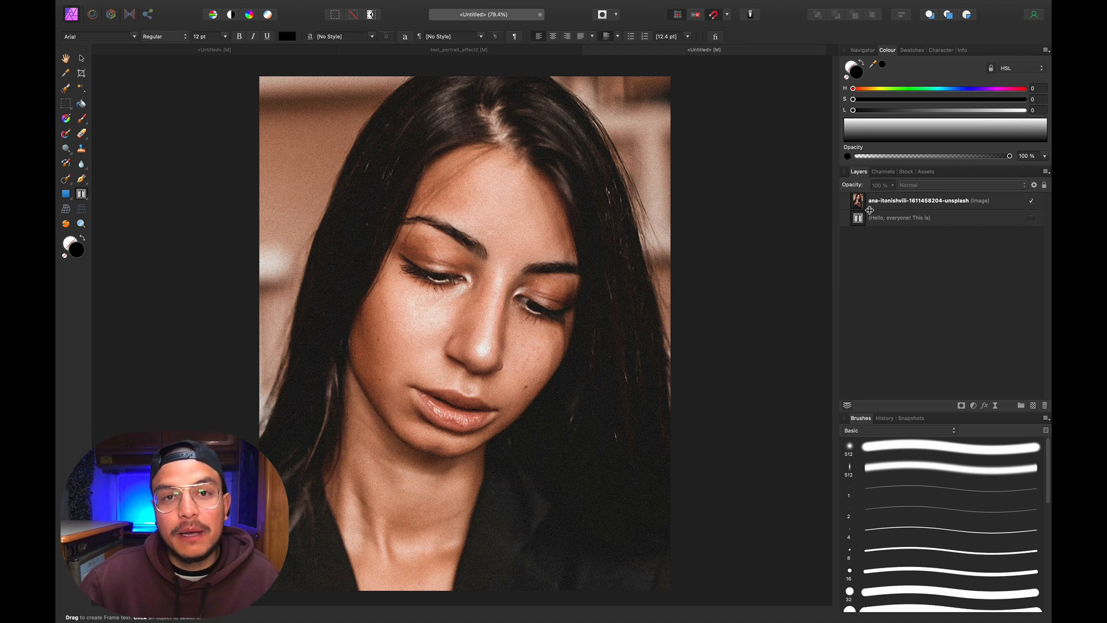
# Rename the photo layer to 'portrait'
pyautogui.click(918, 201)
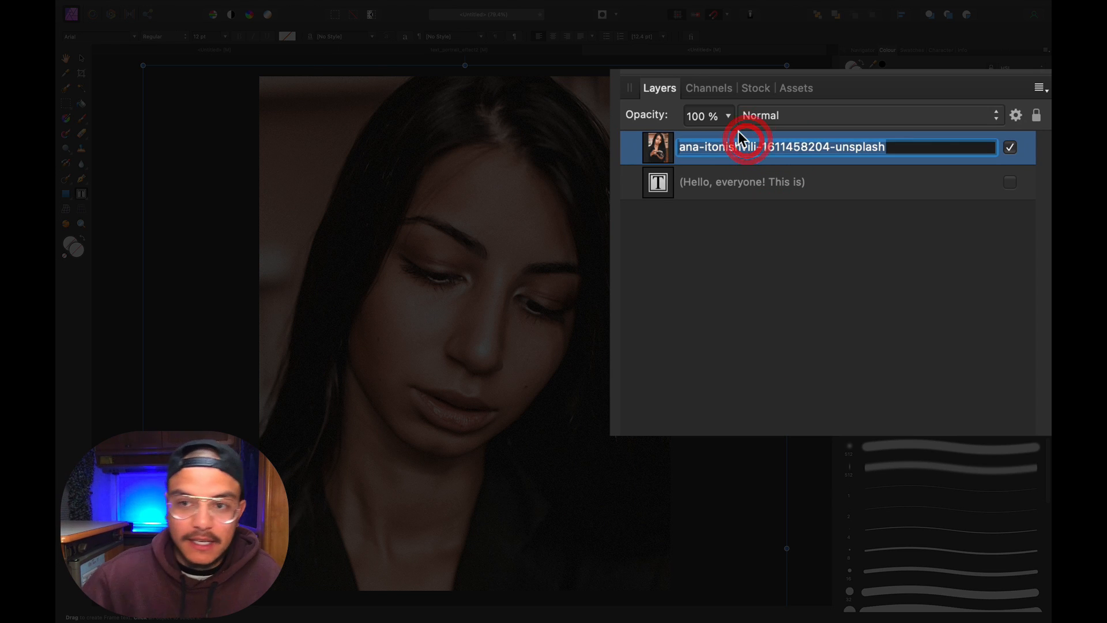
pyautogui.write('portrait')
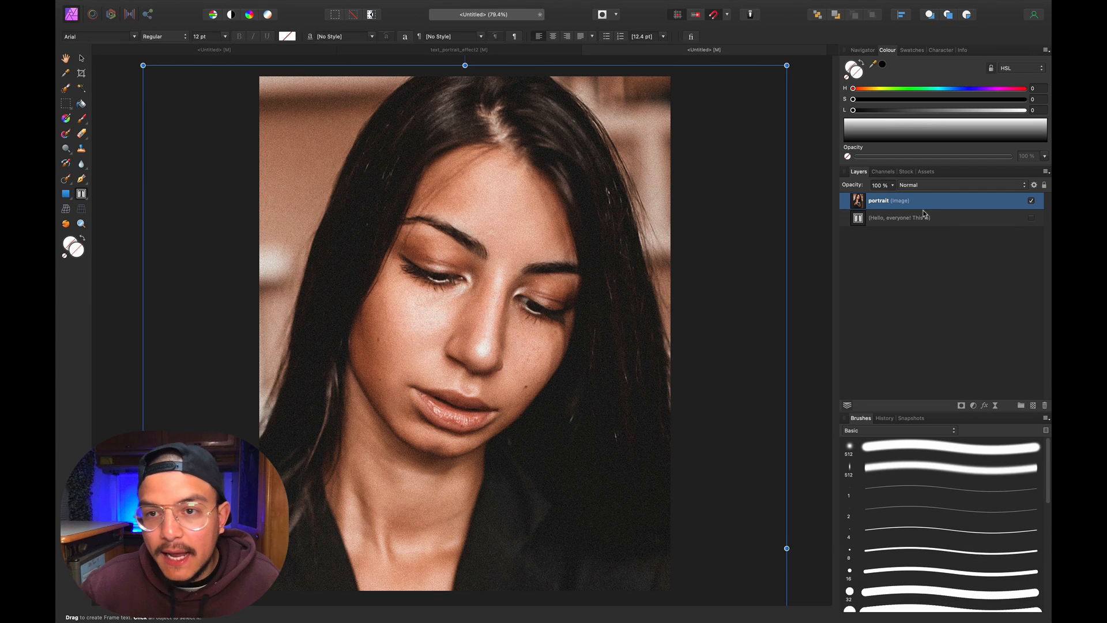
# Add a Vibrance adjustment to the portrait with Saturation at -100% for black and white
pyautogui.click(973, 404)
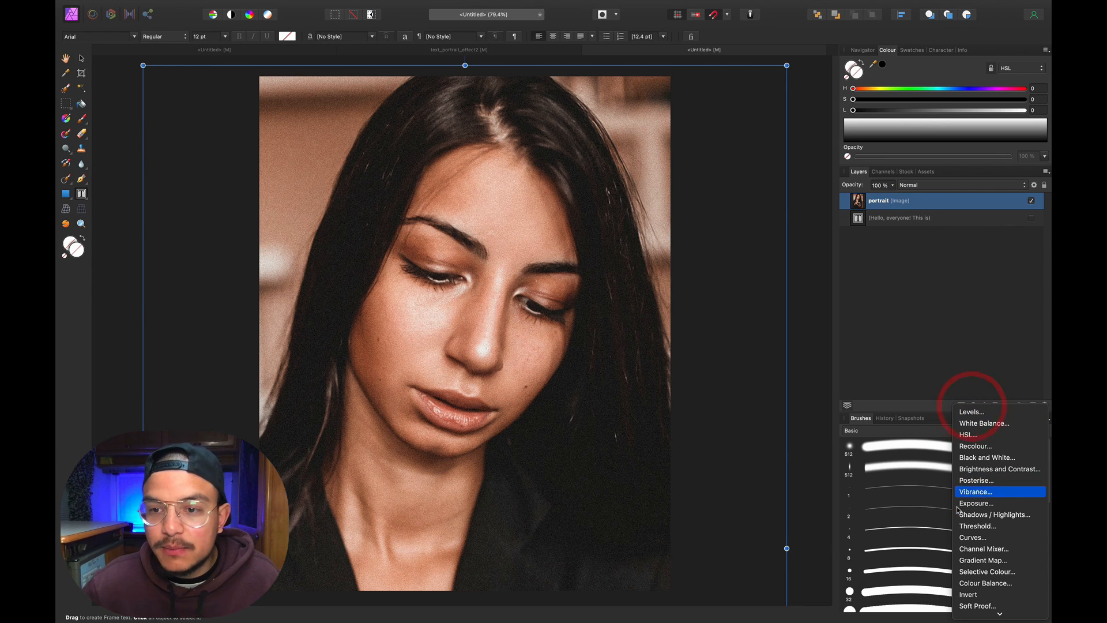
pyautogui.click(976, 492)
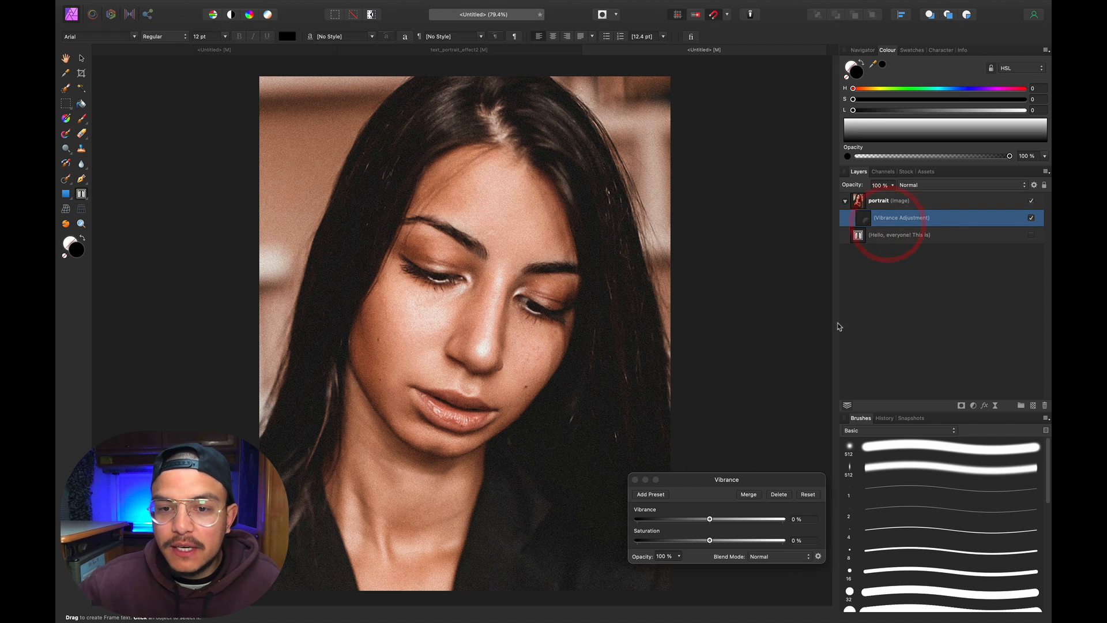
pyautogui.moveTo(710, 539); pyautogui.dragTo(636, 539)
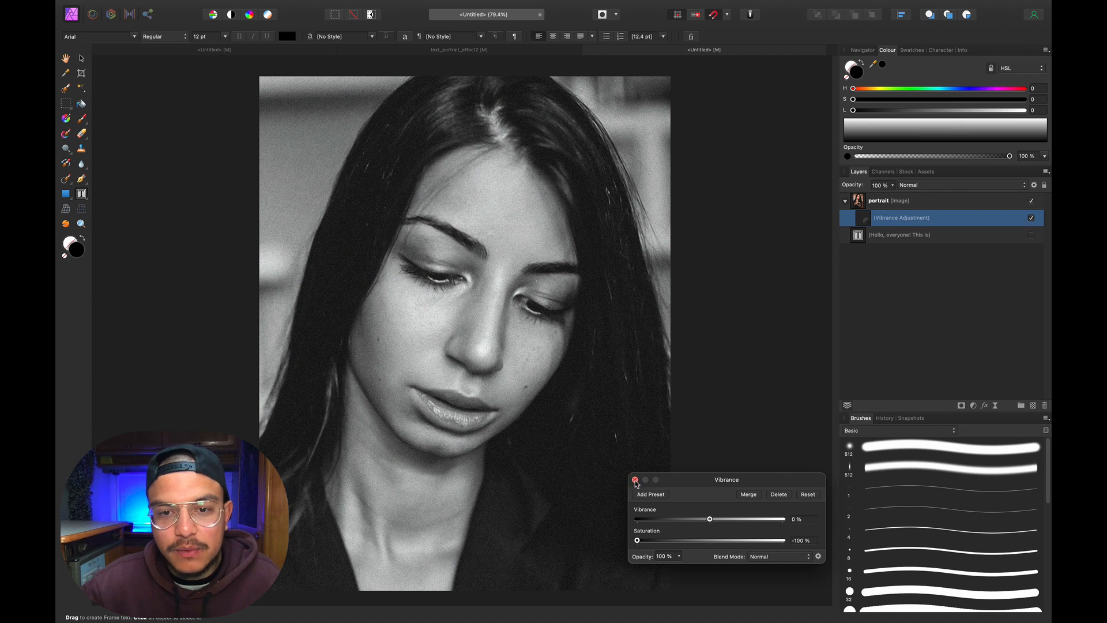
pyautogui.click(634, 479)
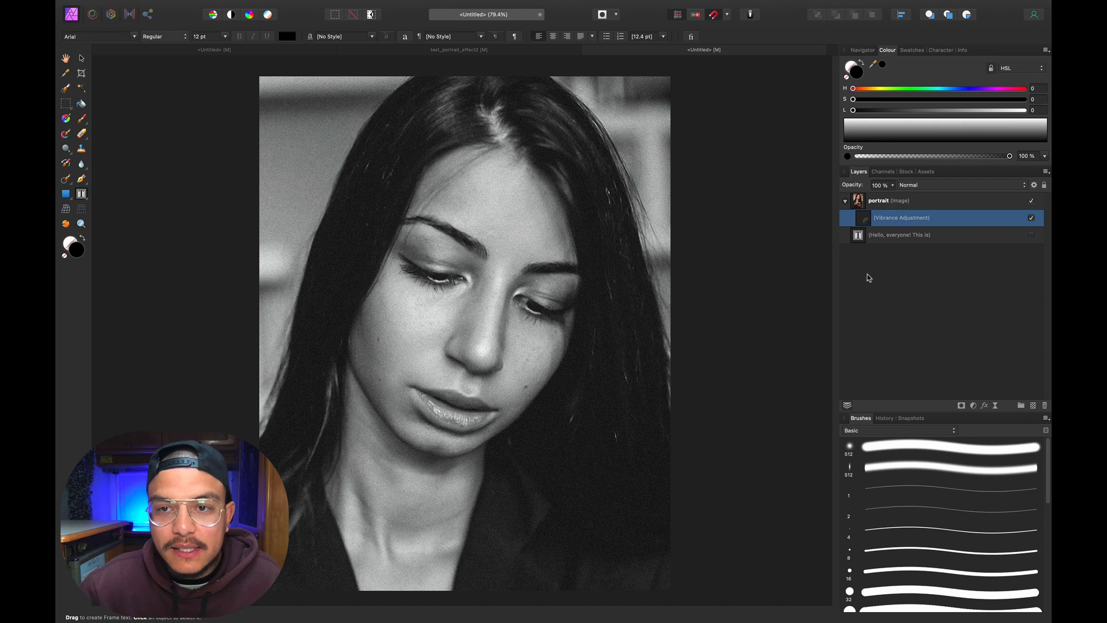
# Duplicate the hidden text layer, place the copy above the portrait and make it visible
pyautogui.click(902, 246)
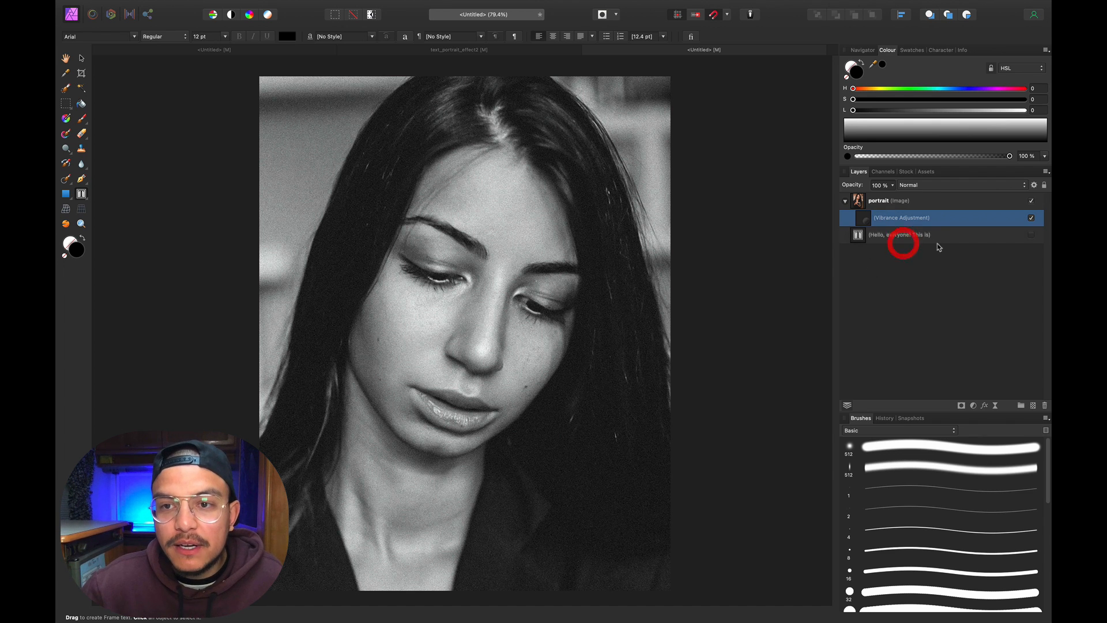
pyautogui.click(911, 235)
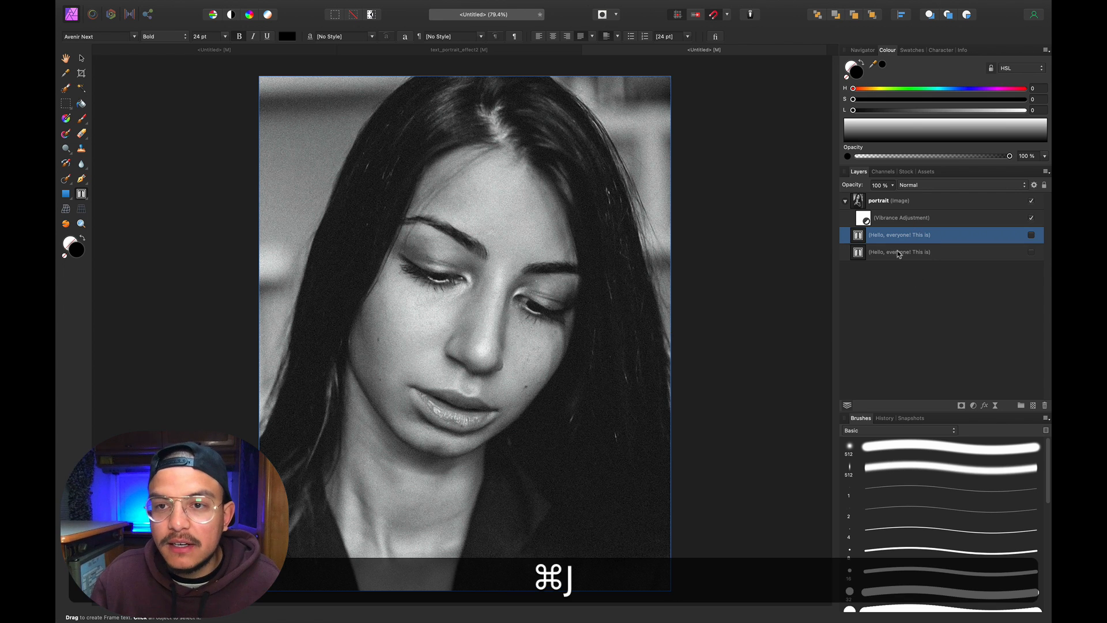
pyautogui.click(897, 234)
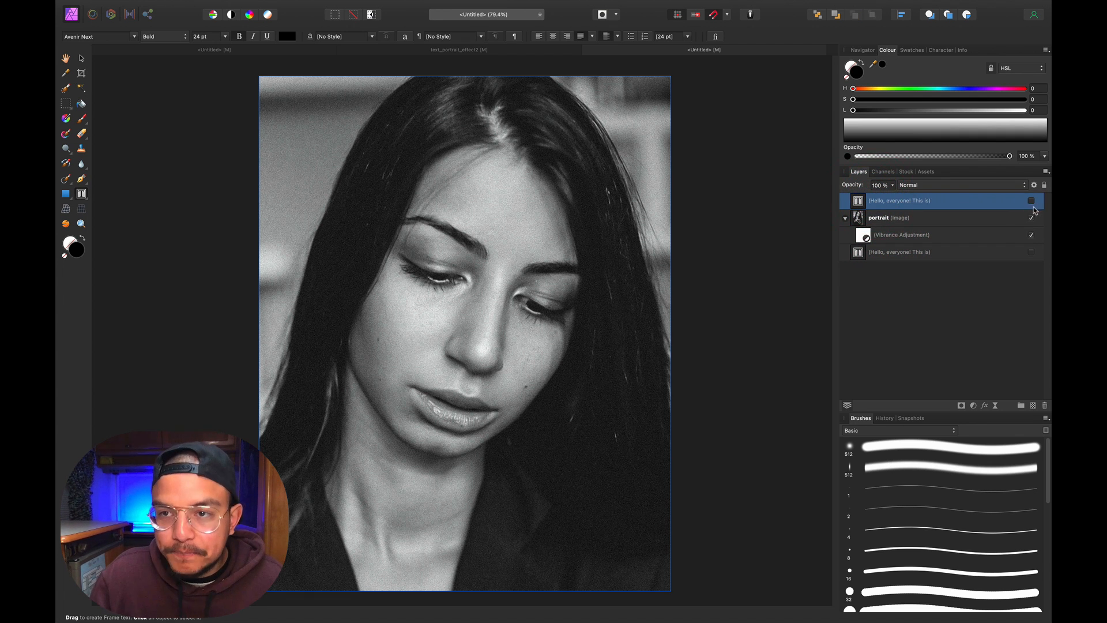
pyautogui.click(1031, 201)
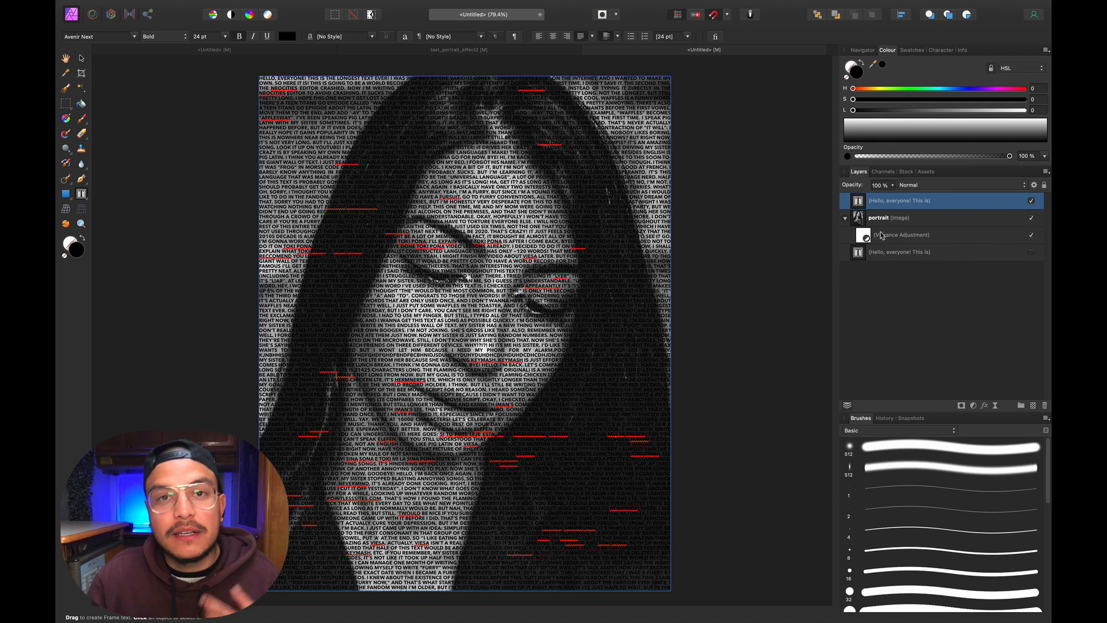
pyautogui.moveTo(907, 217)
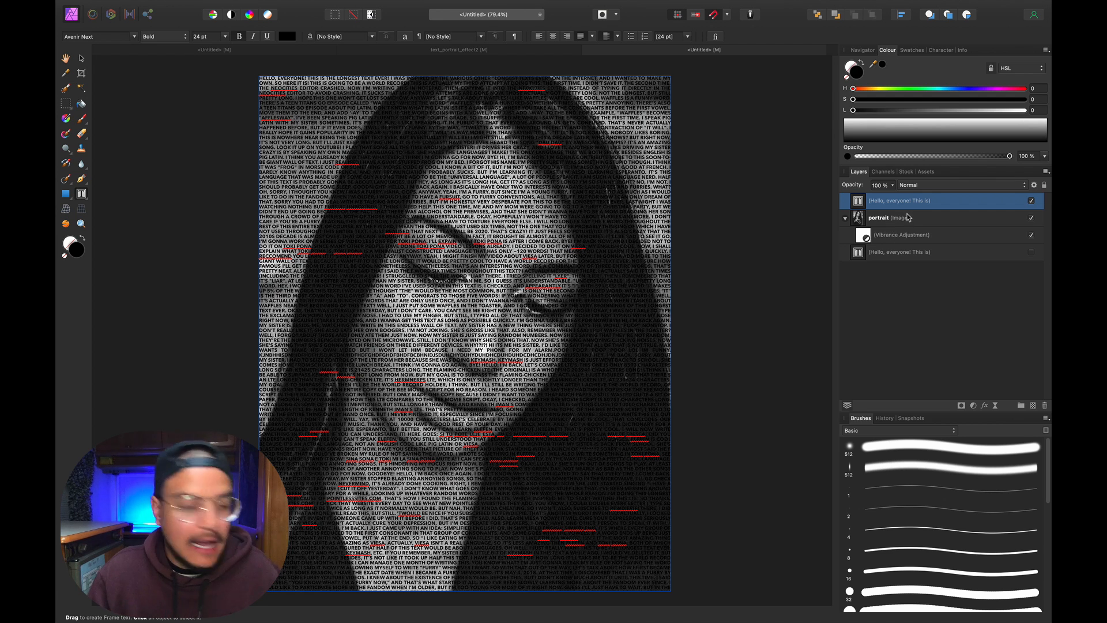
pyautogui.moveTo(911, 217)
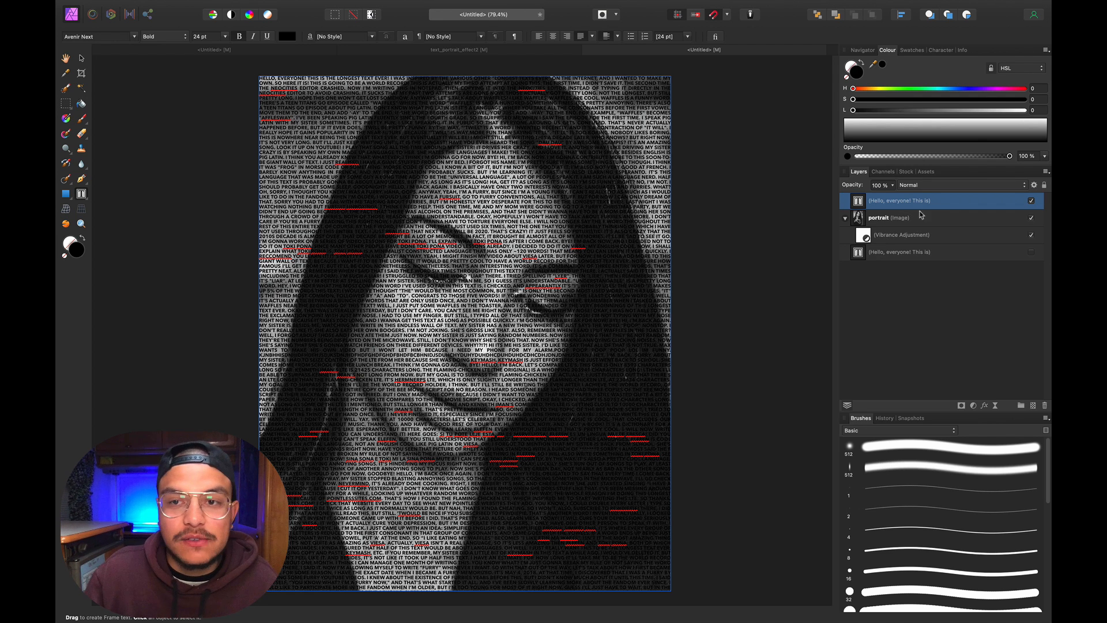
# Rasterise the top text copy into a pixel layer
pyautogui.rightClick(904, 201)
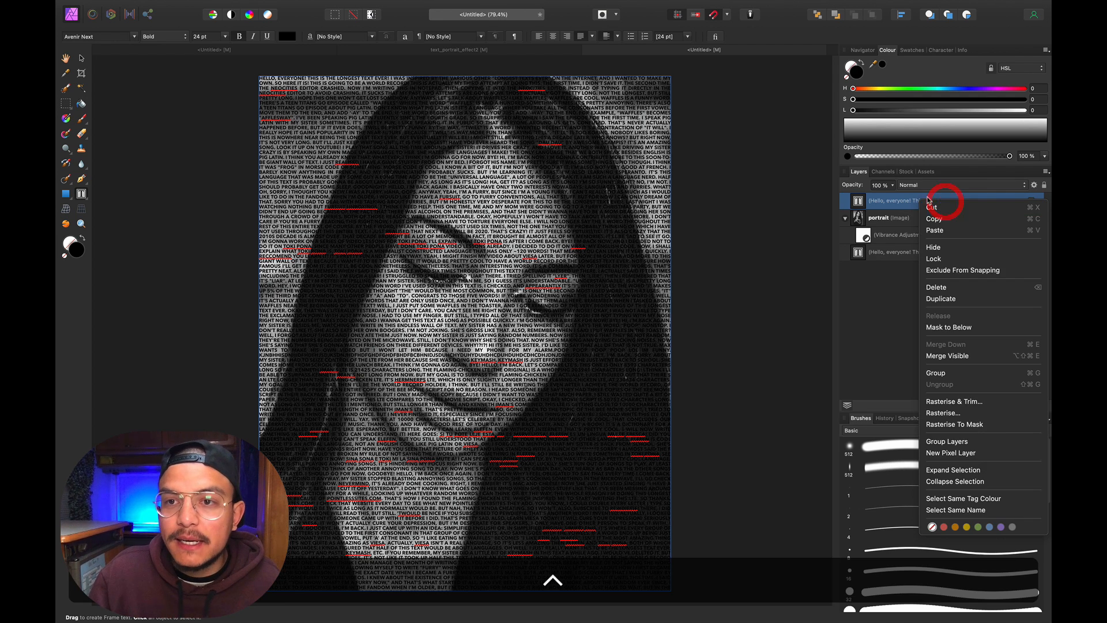
pyautogui.moveTo(973, 413)
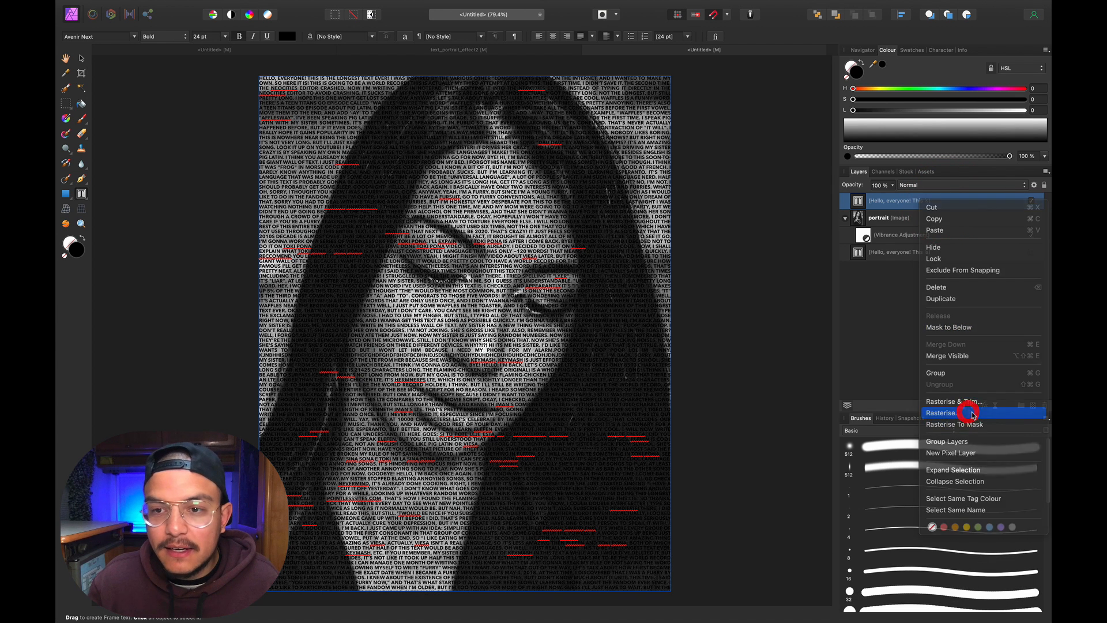
pyautogui.click(942, 413)
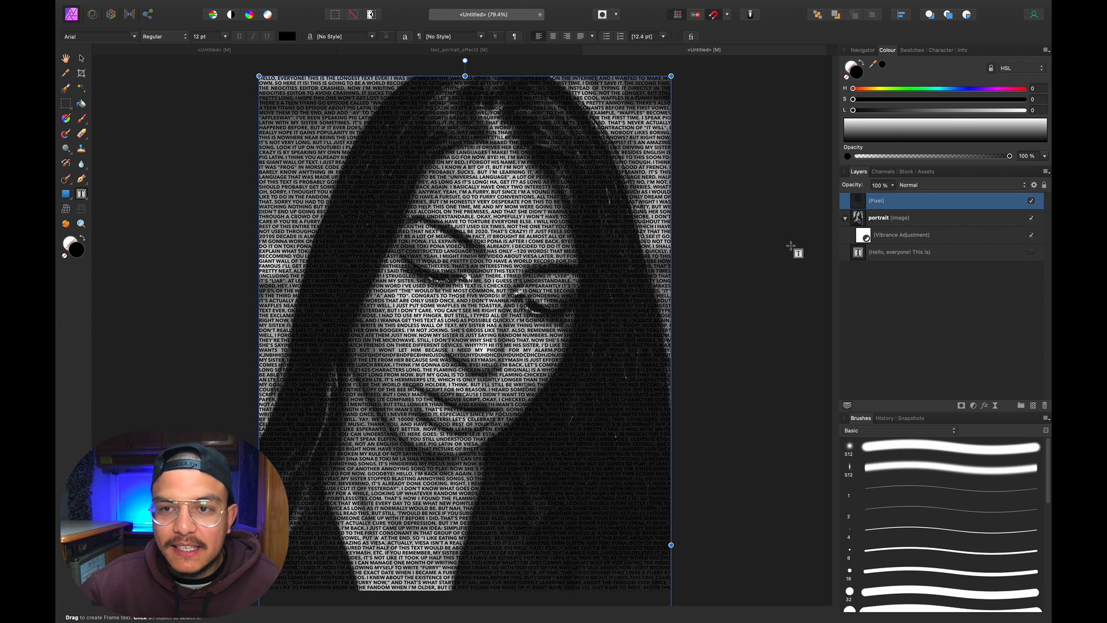
pyautogui.click(887, 218)
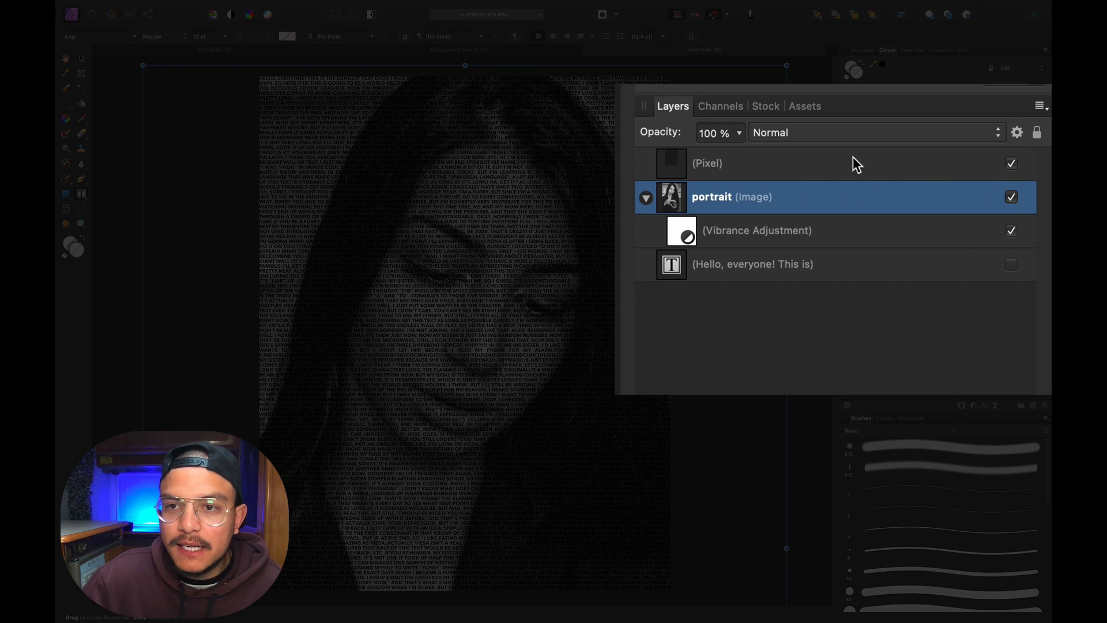
pyautogui.write('text')
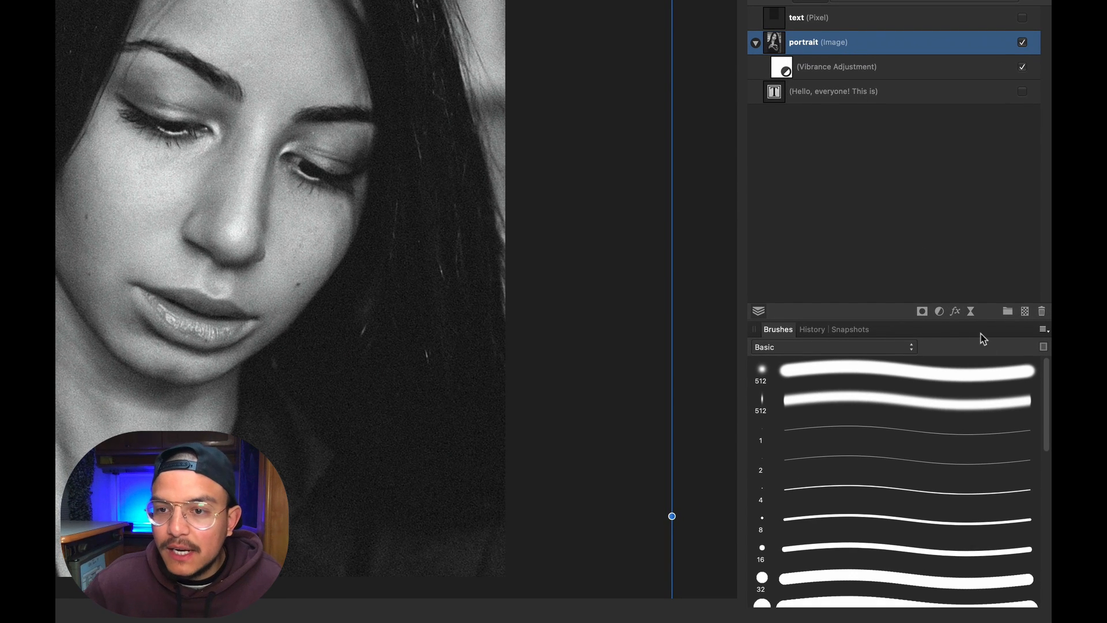
# Add a live Gaussian Blur to the portrait with a high radius for strong softening
pyautogui.click(955, 310)
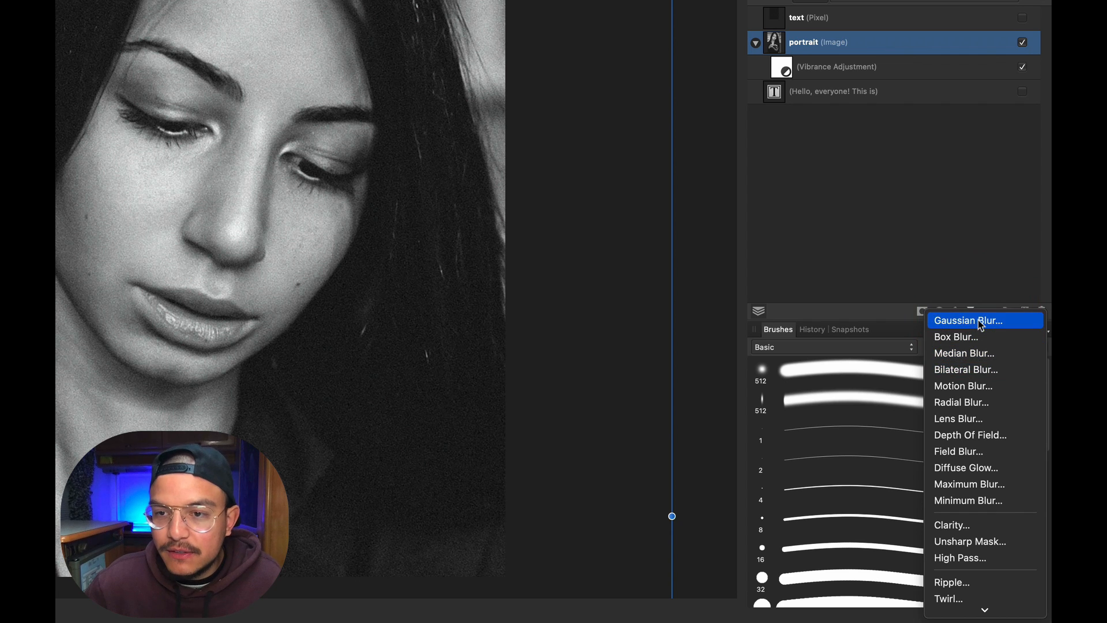
pyautogui.click(967, 319)
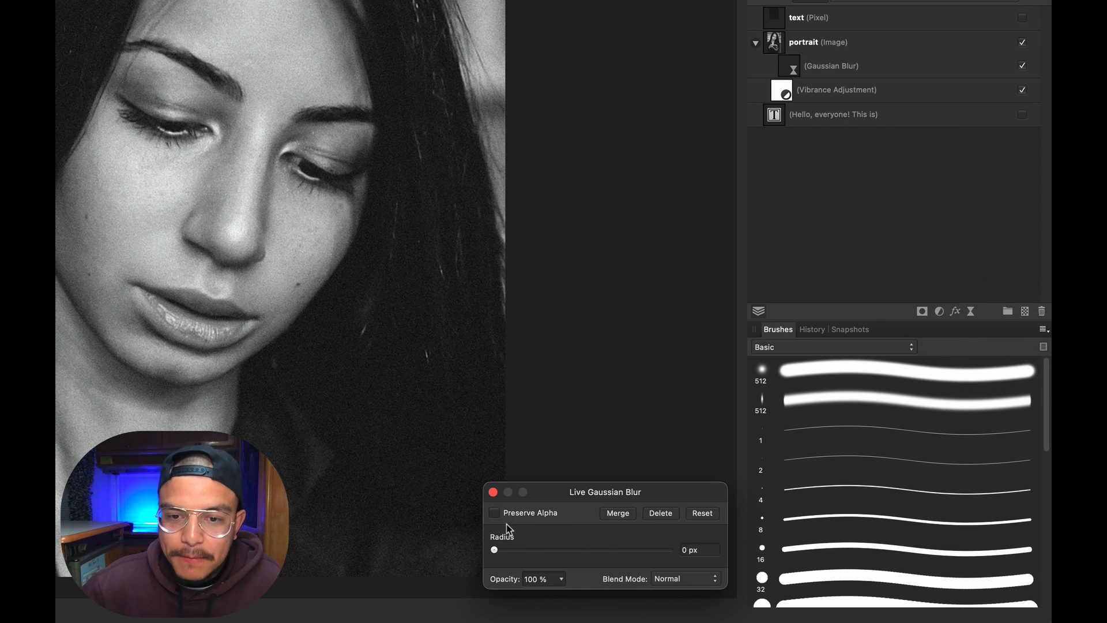
pyautogui.moveTo(494, 549); pyautogui.dragTo(551, 549)
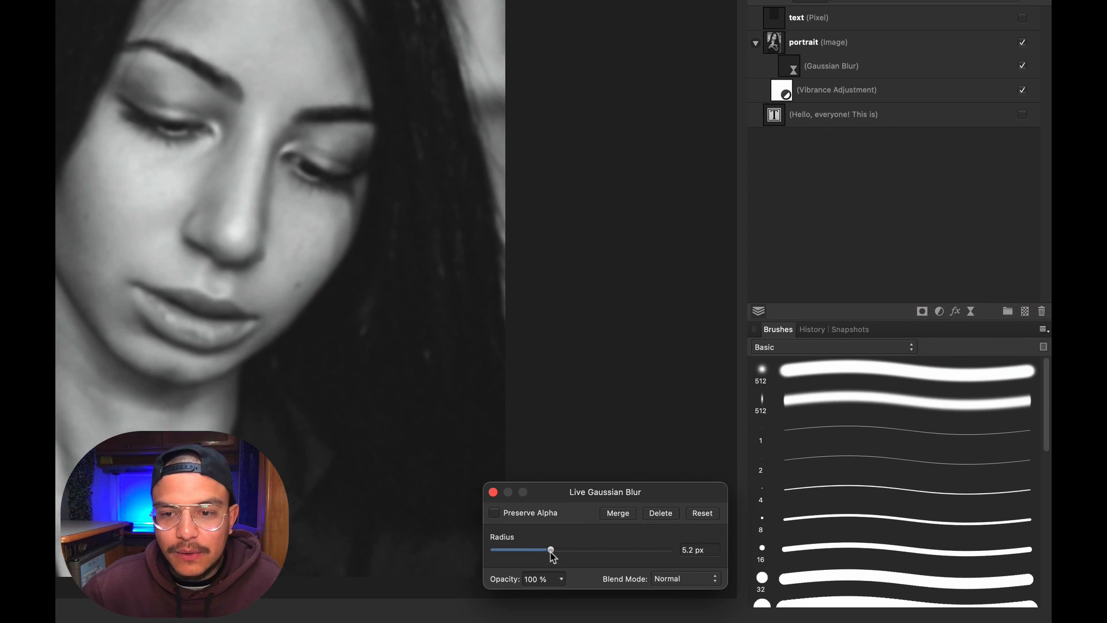
pyautogui.moveTo(551, 549); pyautogui.dragTo(574, 549)
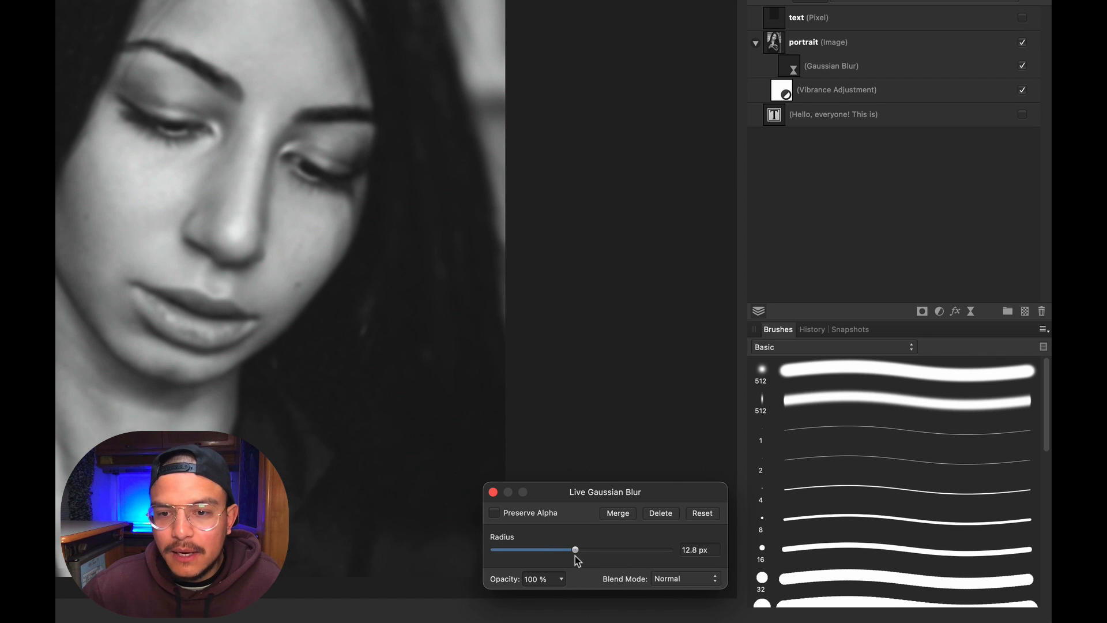
pyautogui.moveTo(575, 549); pyautogui.dragTo(586, 549)
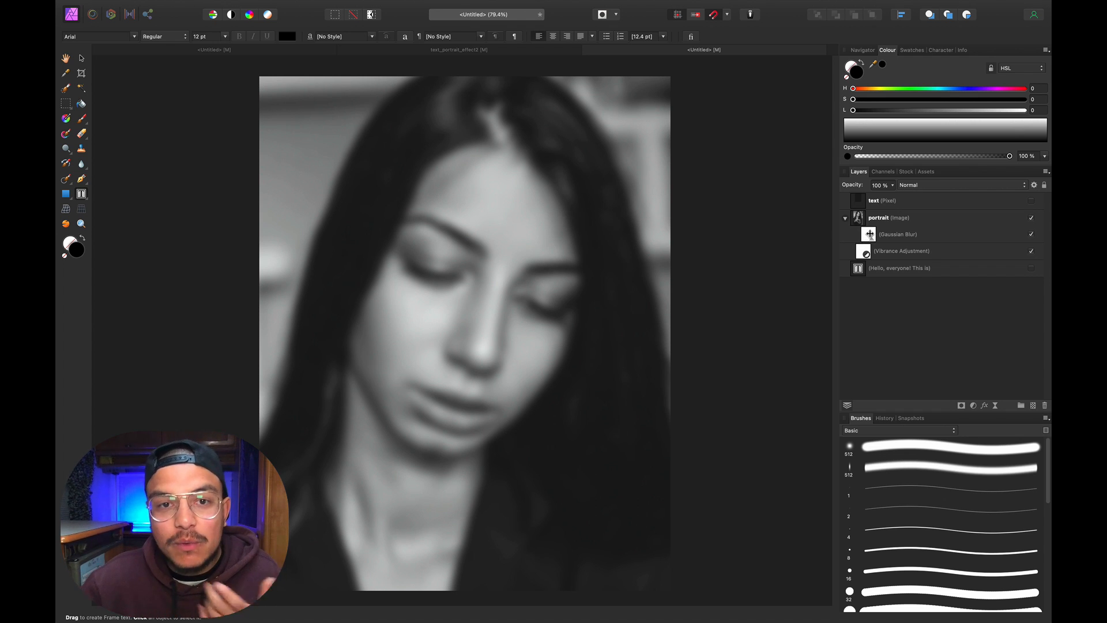
# Make the rasterised text layer visible over the blurred portrait and bring up its live filter list
pyautogui.click(898, 234)
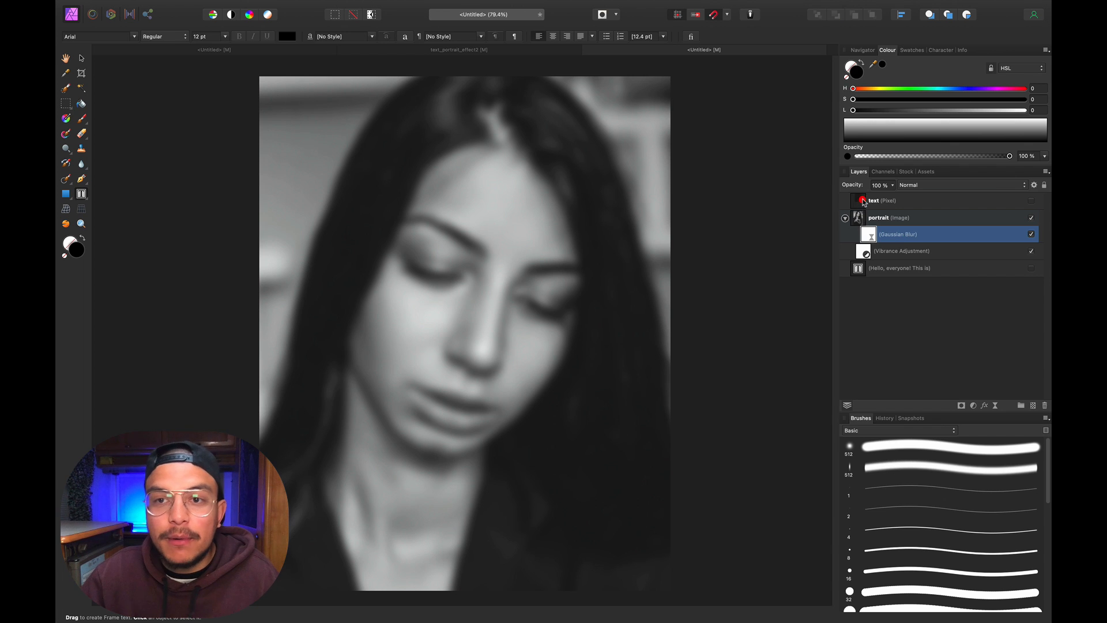
pyautogui.click(873, 200)
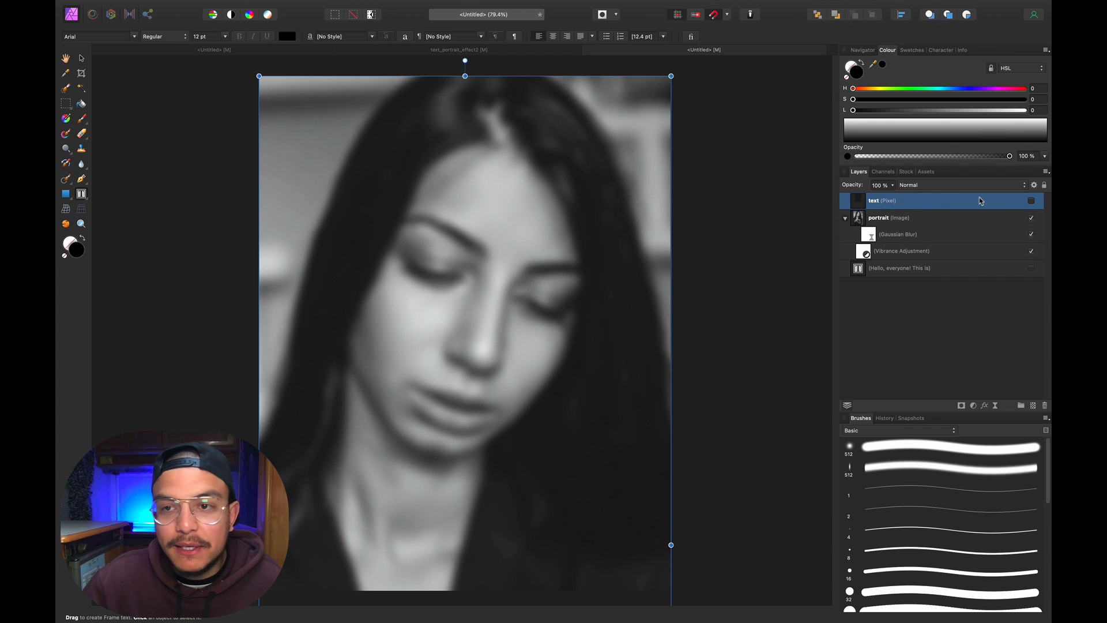
pyautogui.click(1031, 201)
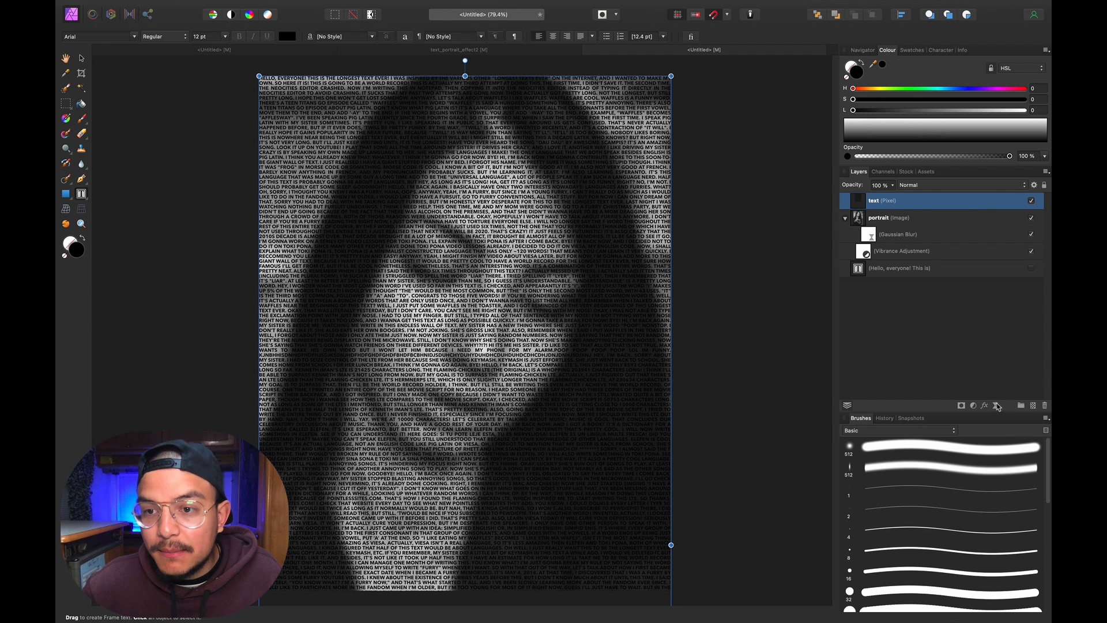
pyautogui.click(997, 404)
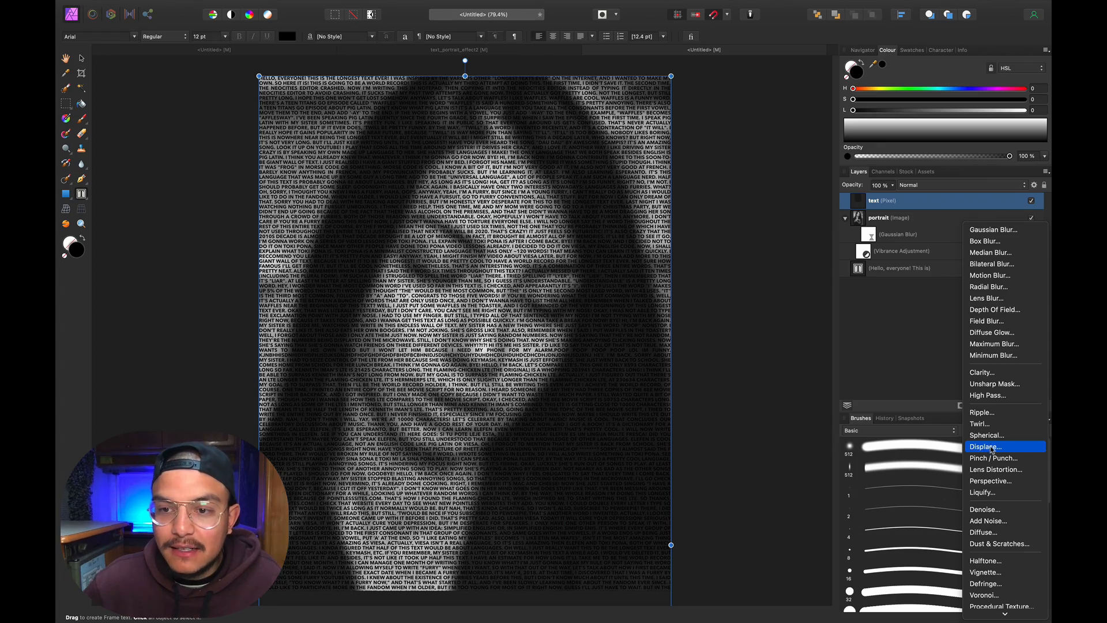
# Add a live Displace filter using the layers beneath as map, strength settled around 186 px
pyautogui.click(986, 446)
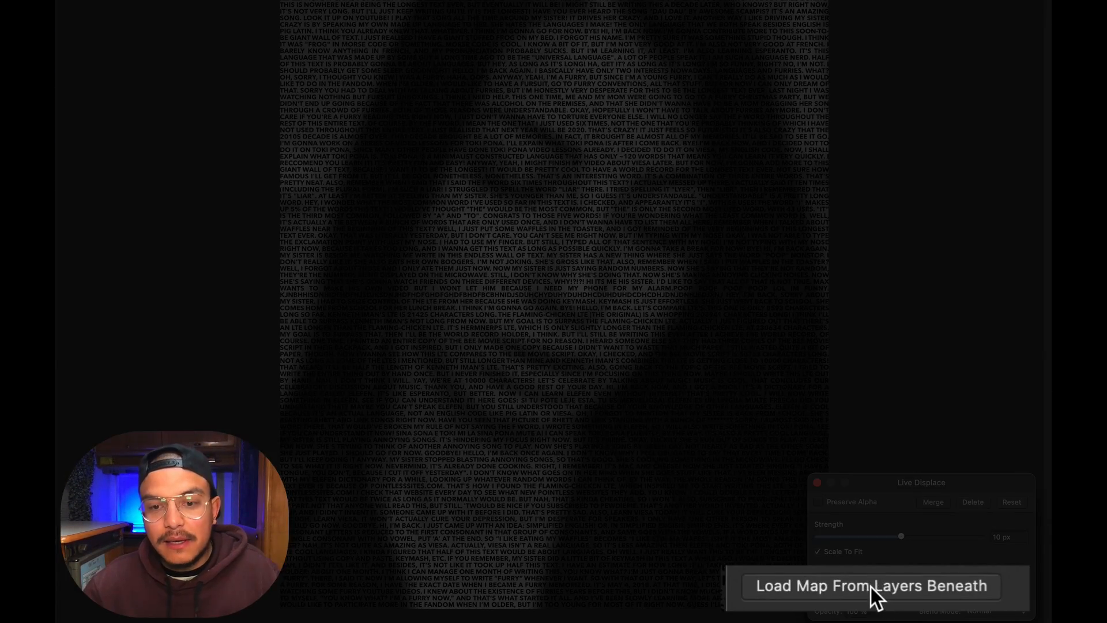
pyautogui.click(870, 585)
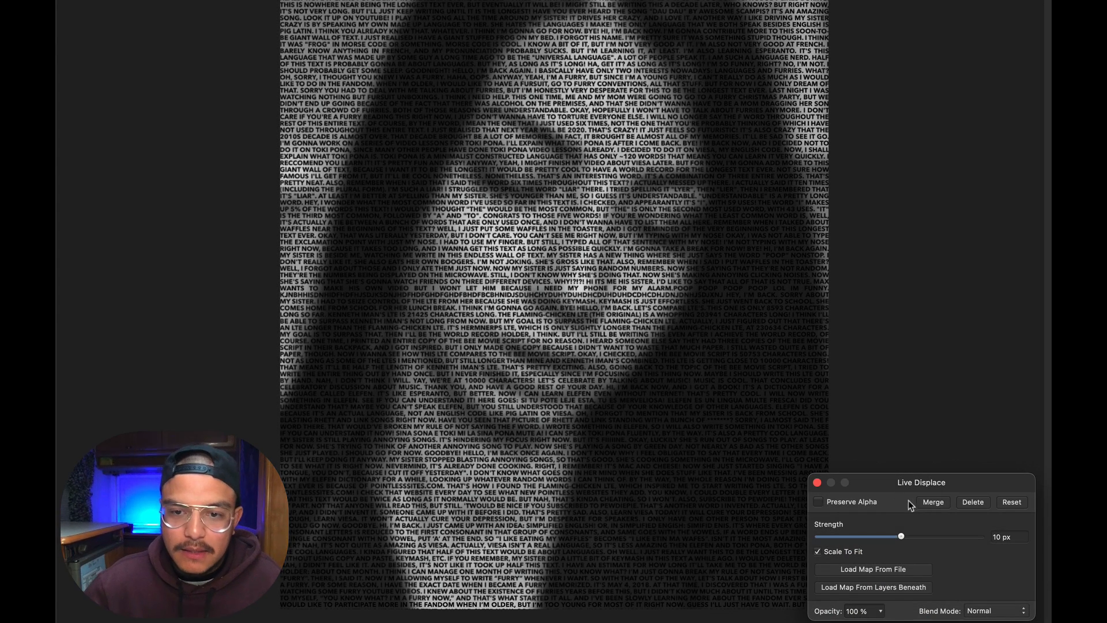
pyautogui.moveTo(901, 537); pyautogui.dragTo(904, 537)
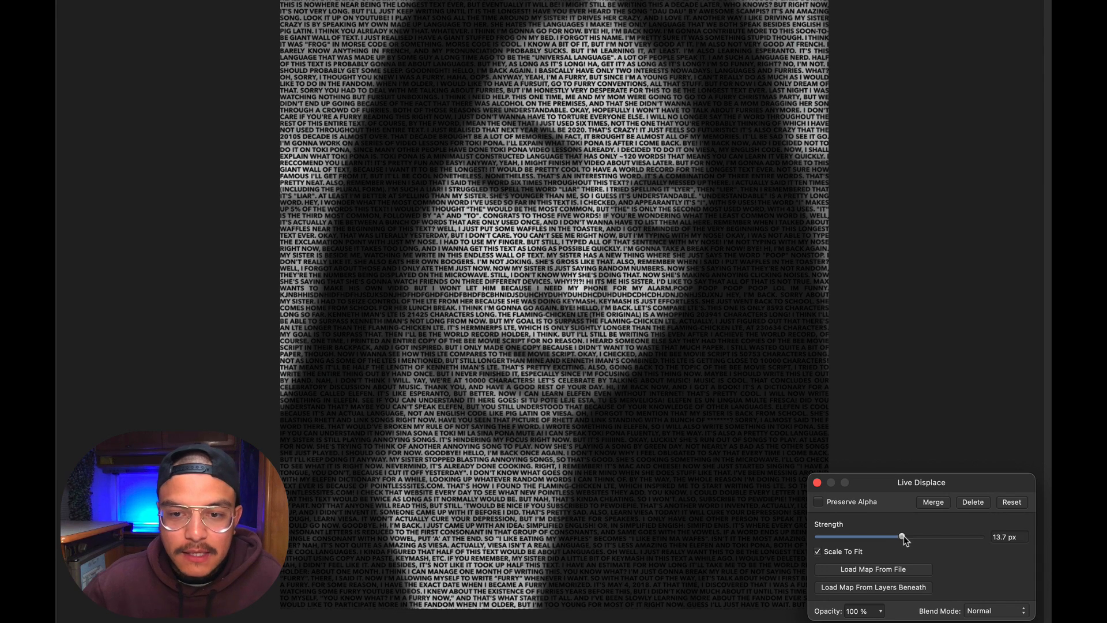
pyautogui.moveTo(902, 537); pyautogui.dragTo(948, 537)
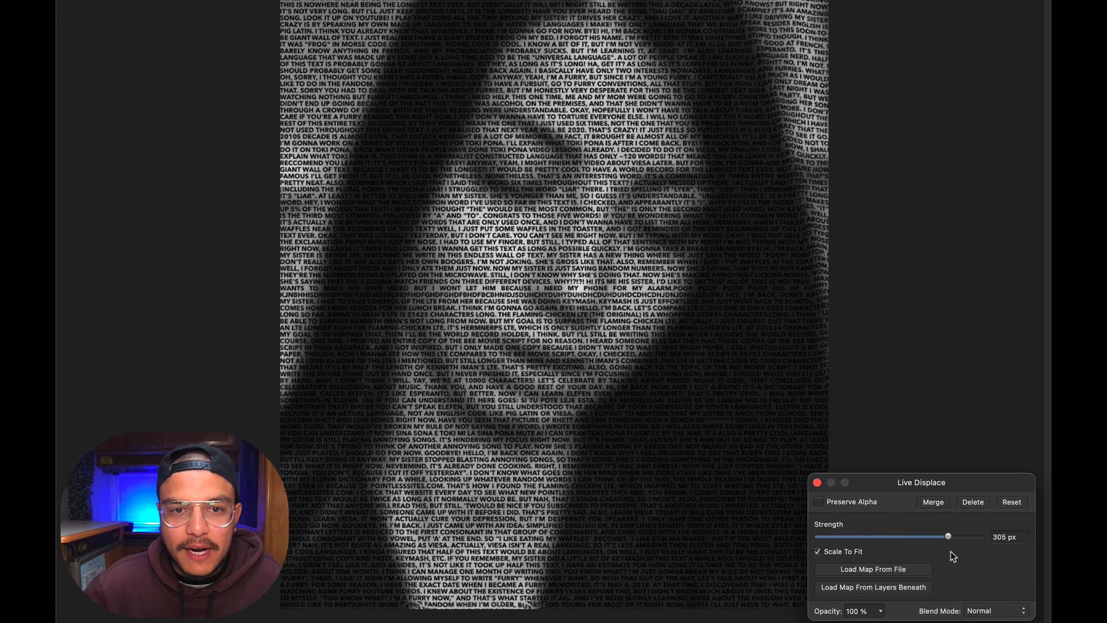
pyautogui.moveTo(948, 536); pyautogui.dragTo(956, 537)
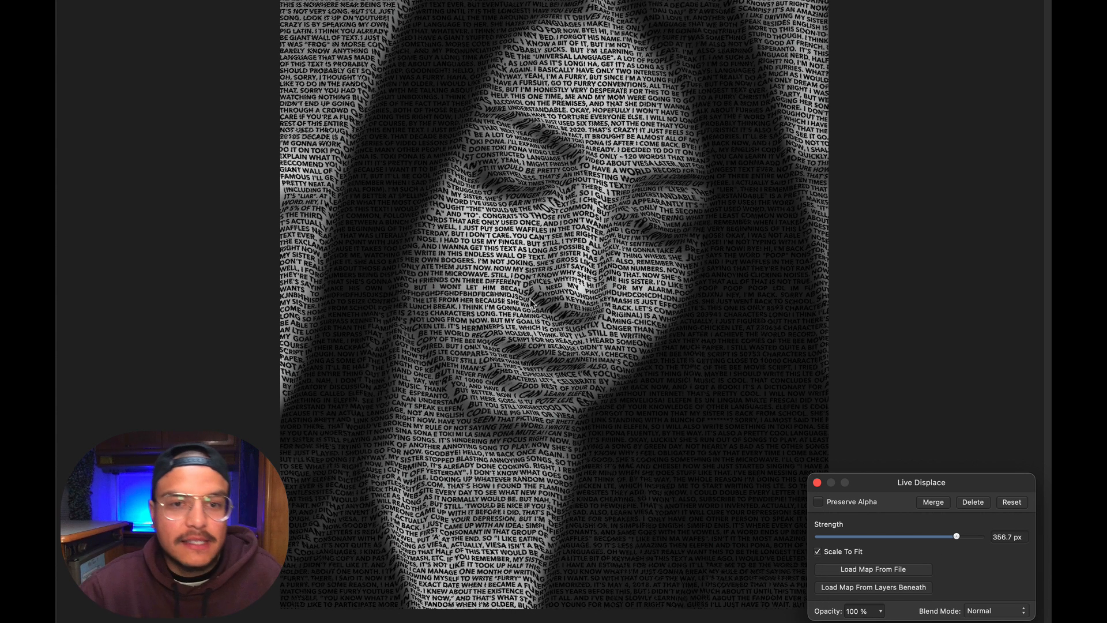
pyautogui.moveTo(866, 425)
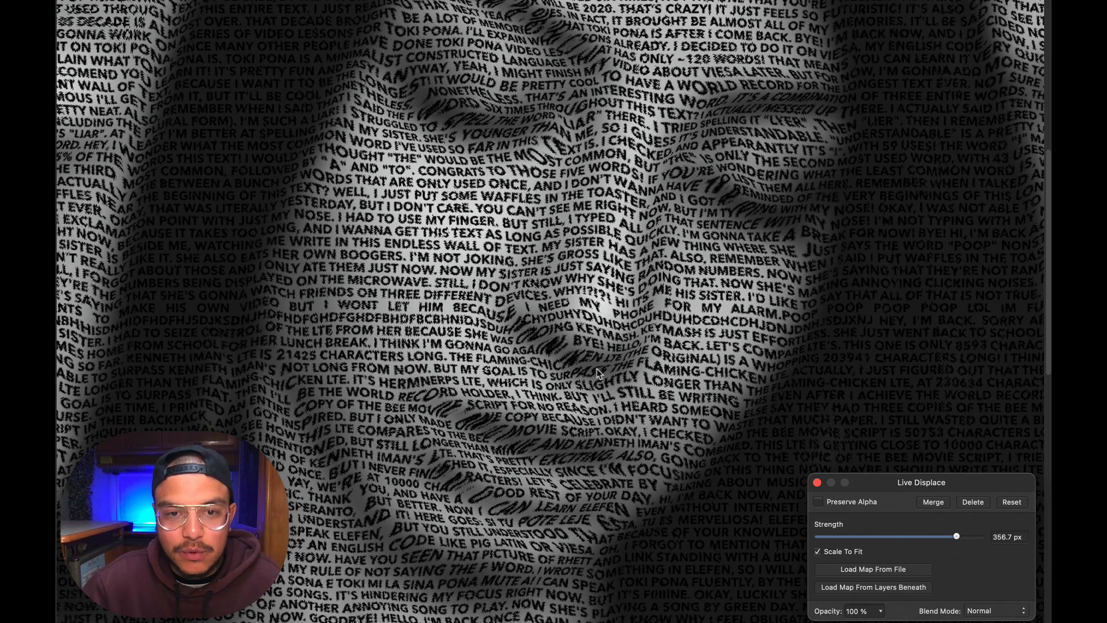
pyautogui.moveTo(980, 529)
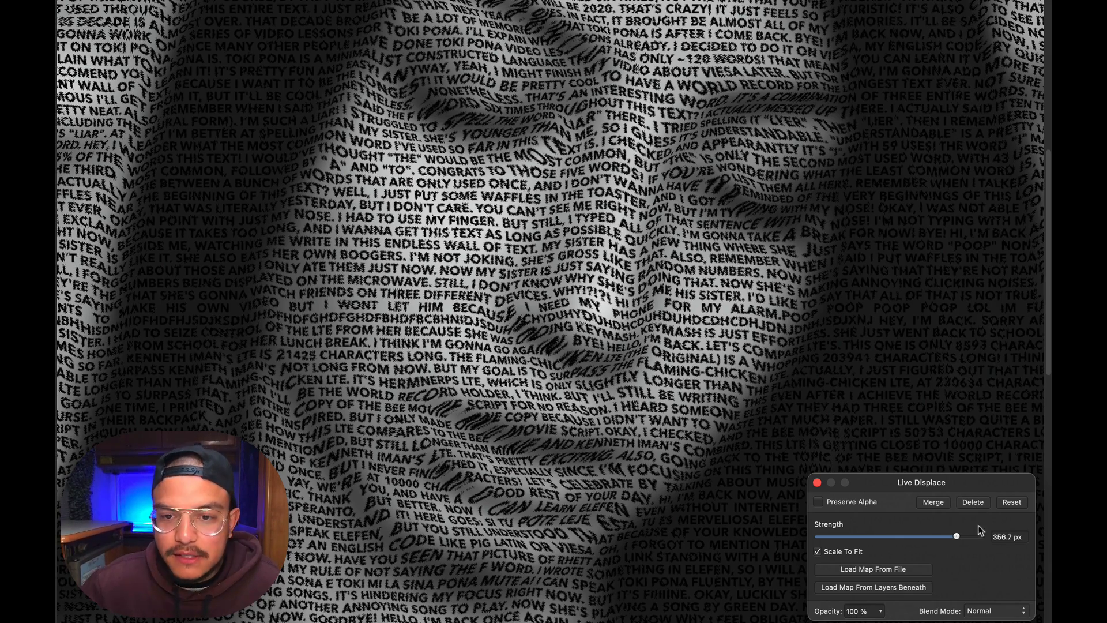
pyautogui.moveTo(956, 536); pyautogui.dragTo(940, 536)
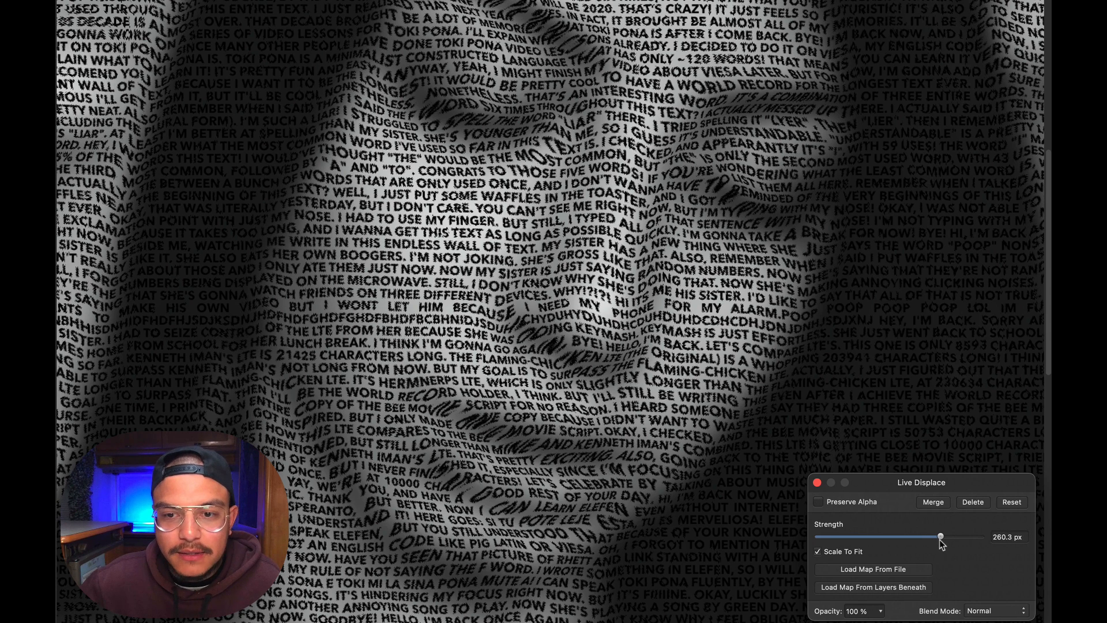
pyautogui.moveTo(941, 537); pyautogui.dragTo(937, 536)
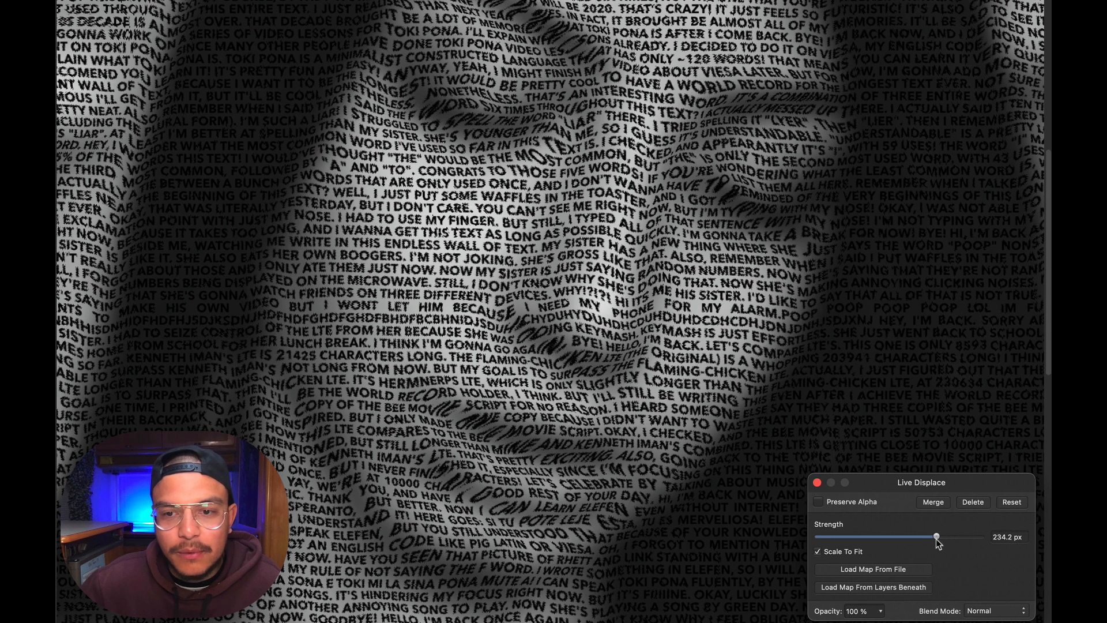
pyautogui.moveTo(936, 536); pyautogui.dragTo(929, 537)
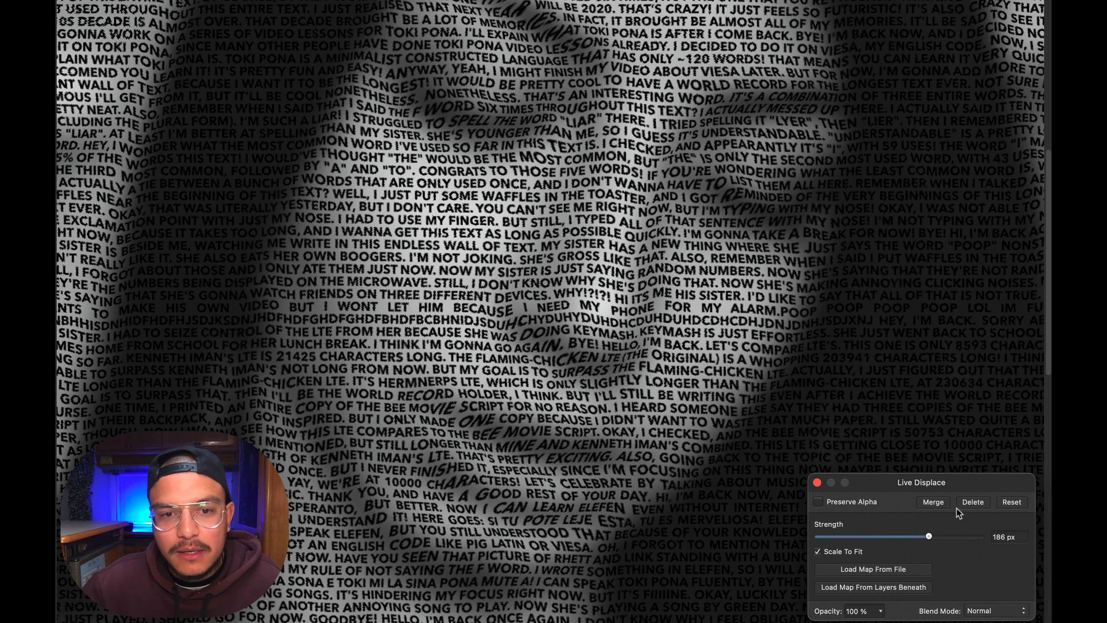
pyautogui.moveTo(827, 437)
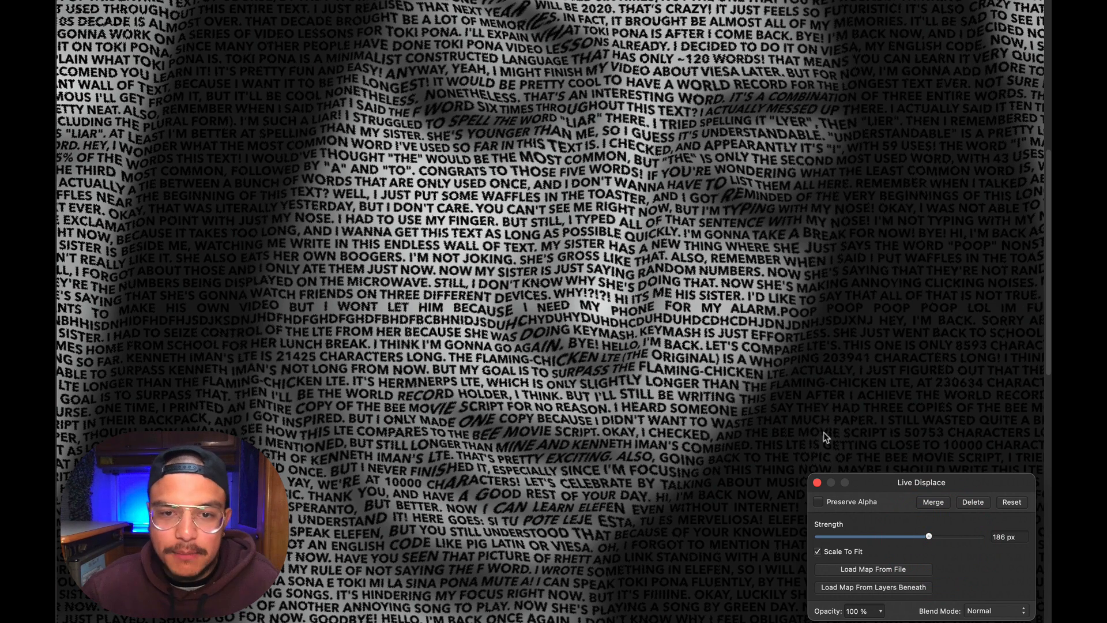
pyautogui.moveTo(928, 536); pyautogui.dragTo(925, 536)
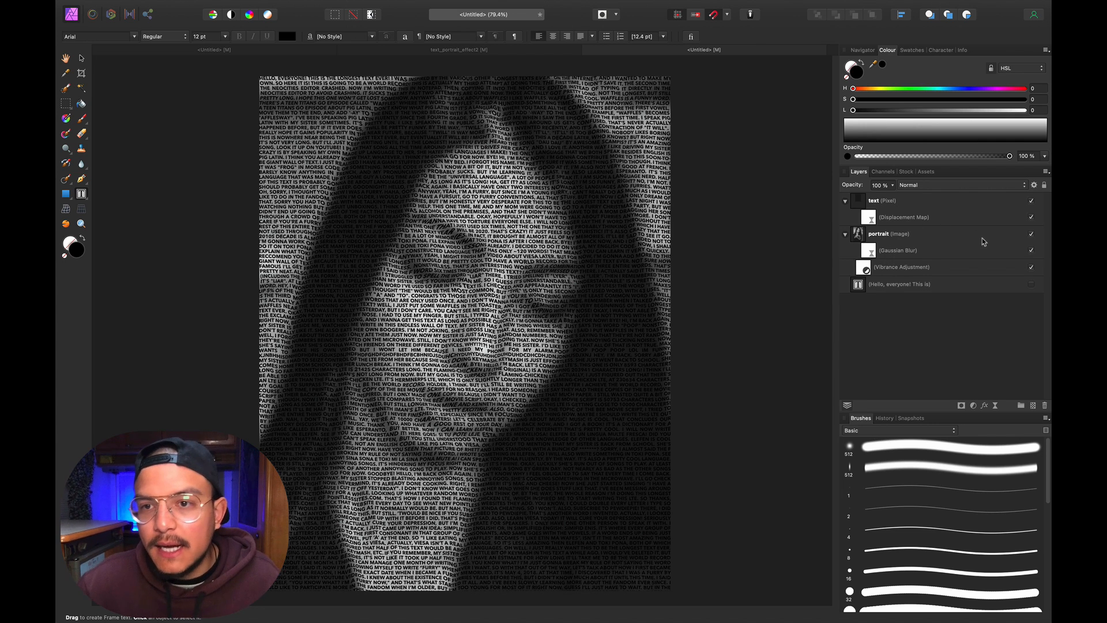
pyautogui.moveTo(899, 274)
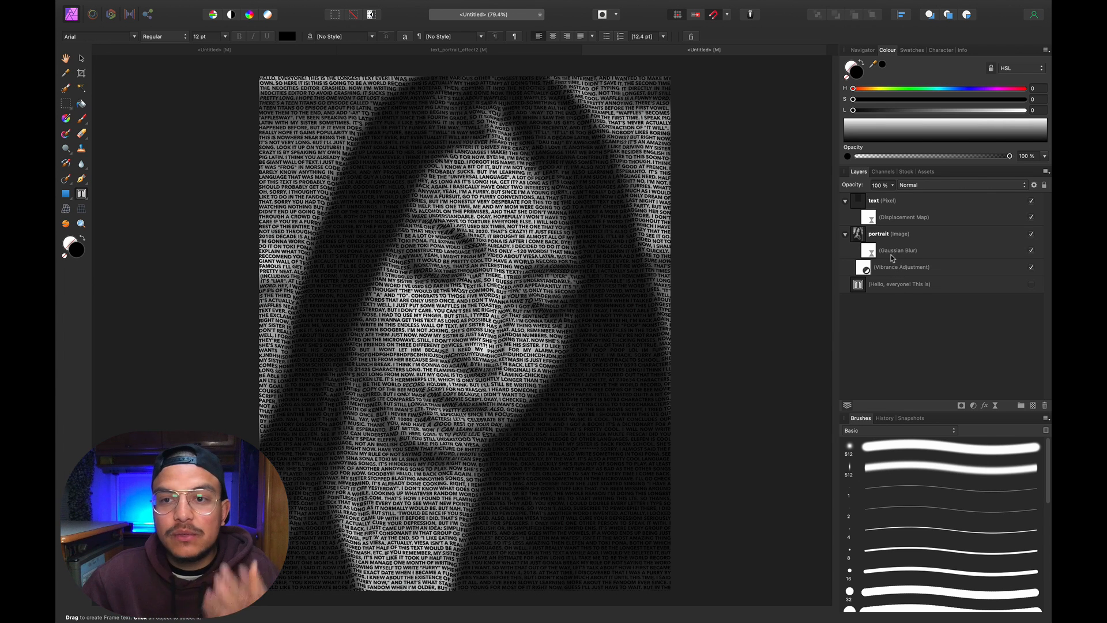
# Turn off the portrait's Gaussian Blur live filter so the sharp face drives the letters
pyautogui.click(898, 250)
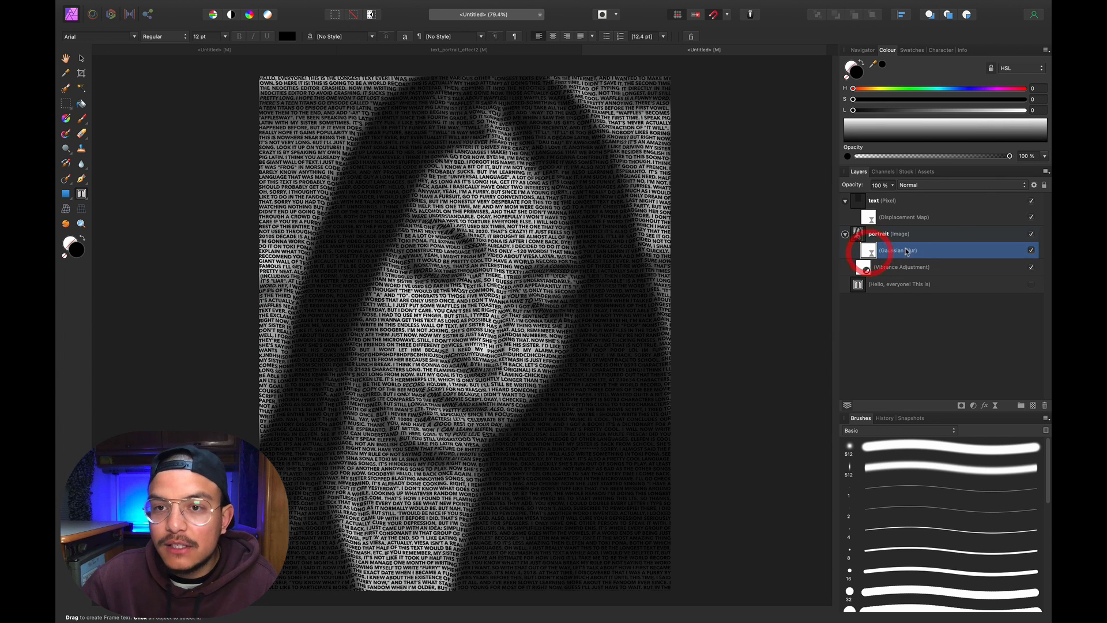
pyautogui.click(1030, 250)
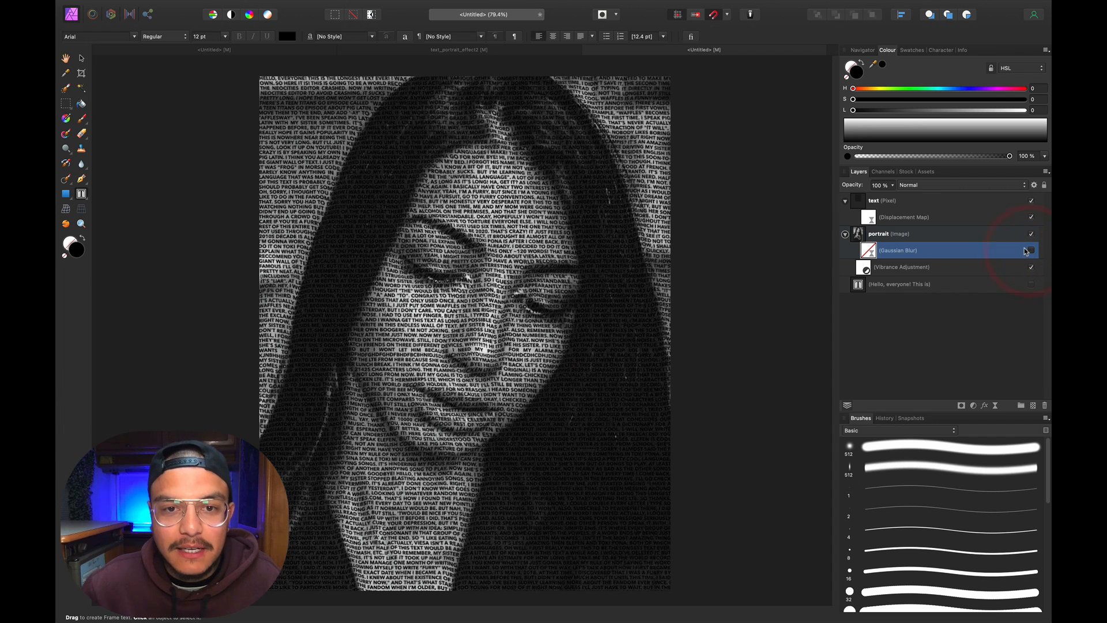
pyautogui.click(1030, 251)
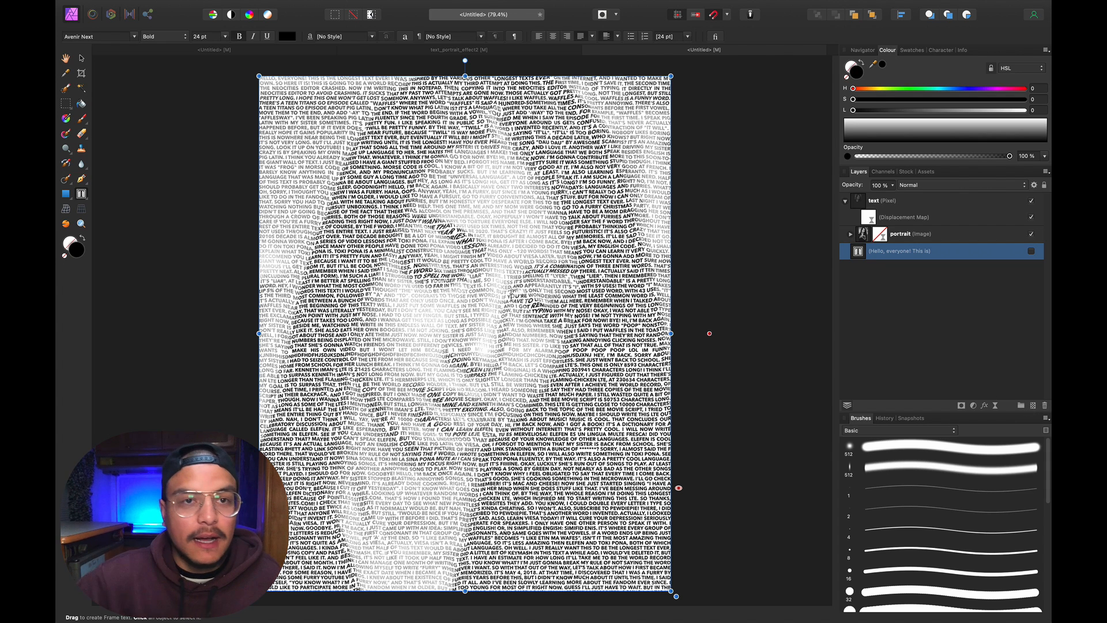
# Browse the Layer menu commands before choosing the Rectangle Tool
pyautogui.click(262, 6)
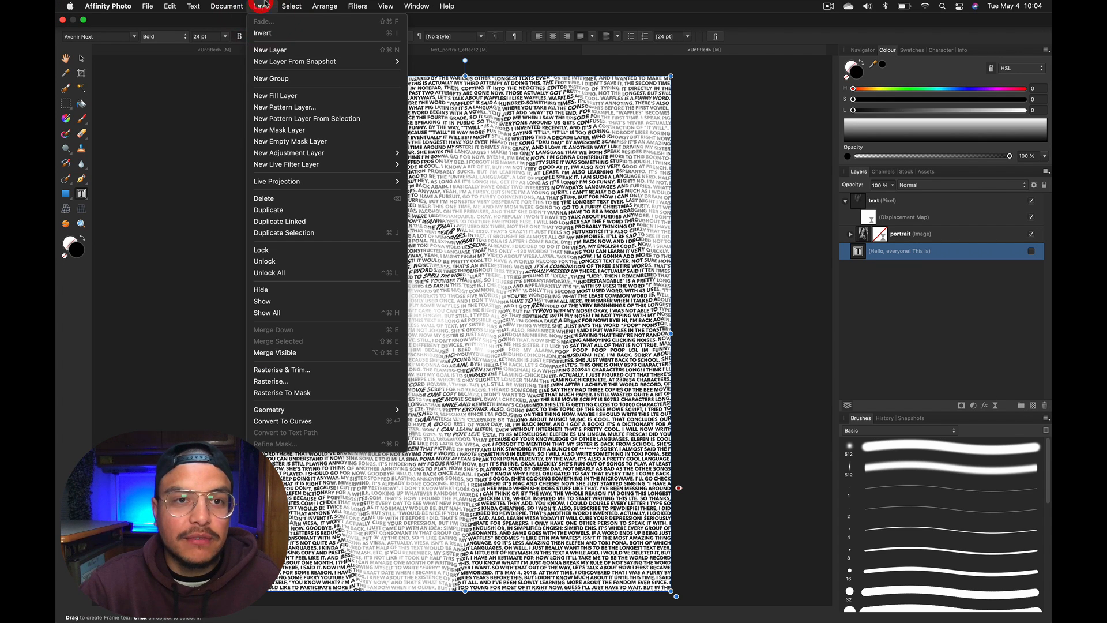
pyautogui.moveTo(296, 95)
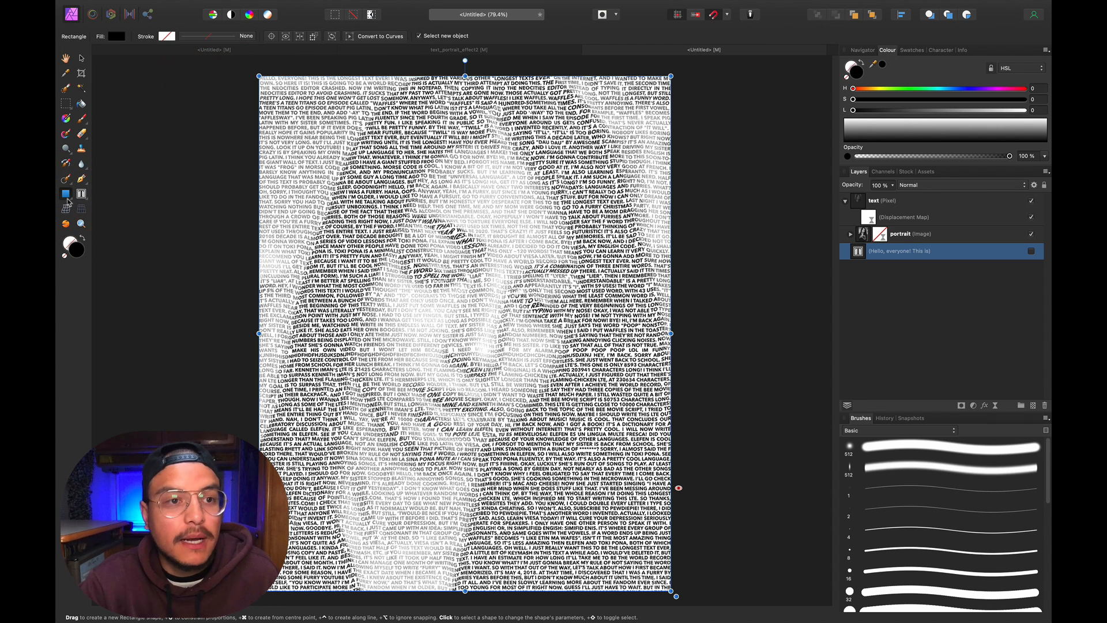
pyautogui.moveTo(177, 270)
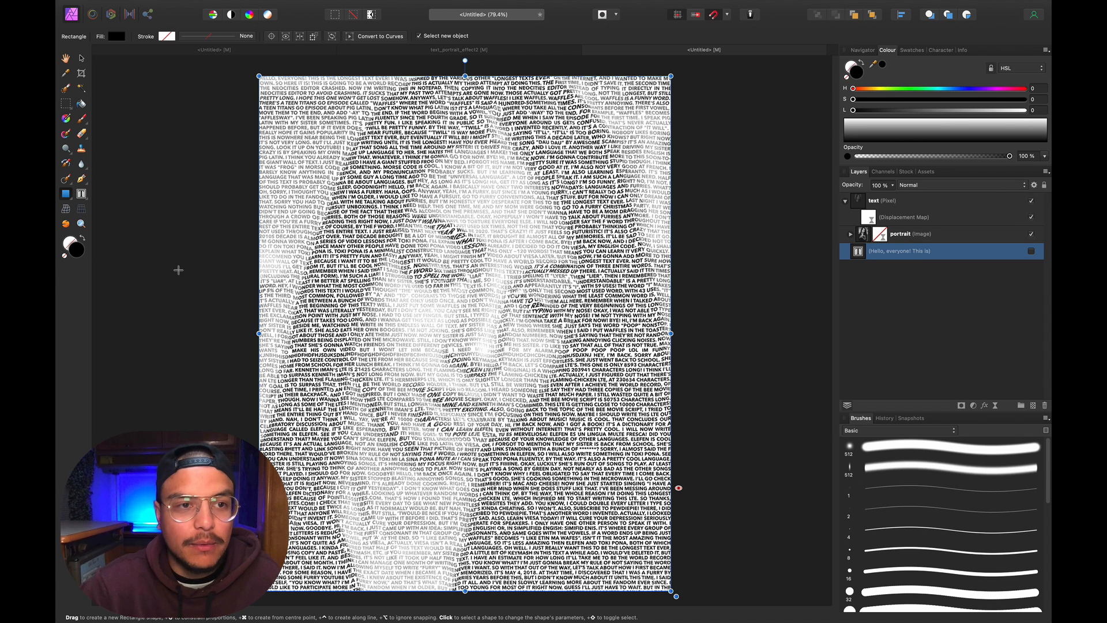